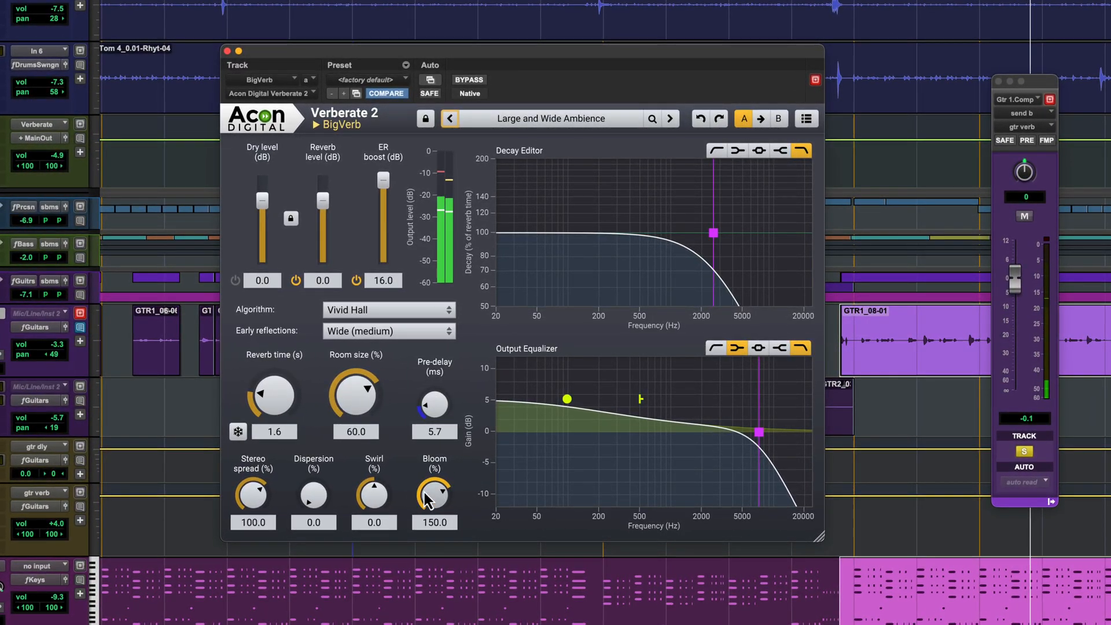
- Set BigVerb bloom to 134.6 and room size to 56.4, and trim the guitar send to -0.4
left_click_drag(434, 492, 382, 468)
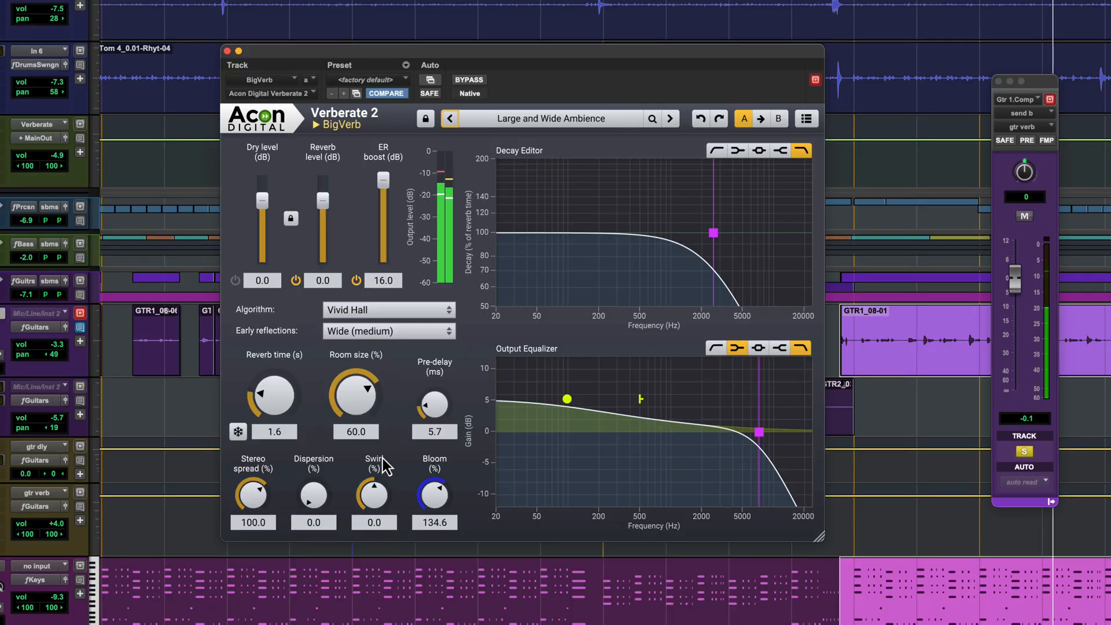
left_click_drag(355, 395, 354, 407)
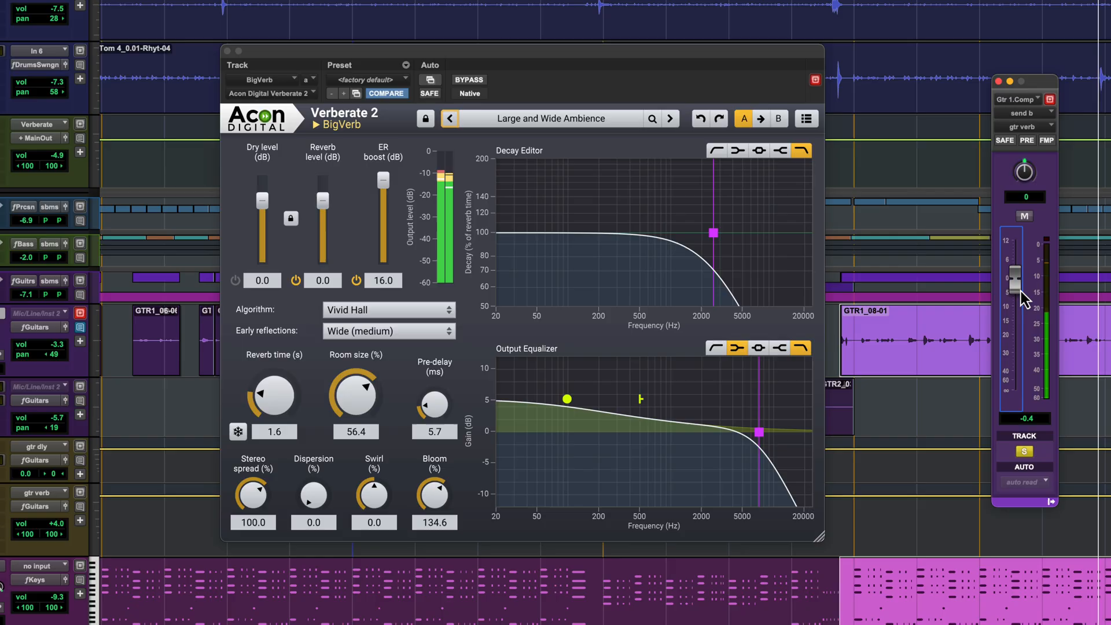
left_click_drag(1014, 272, 1015, 284)
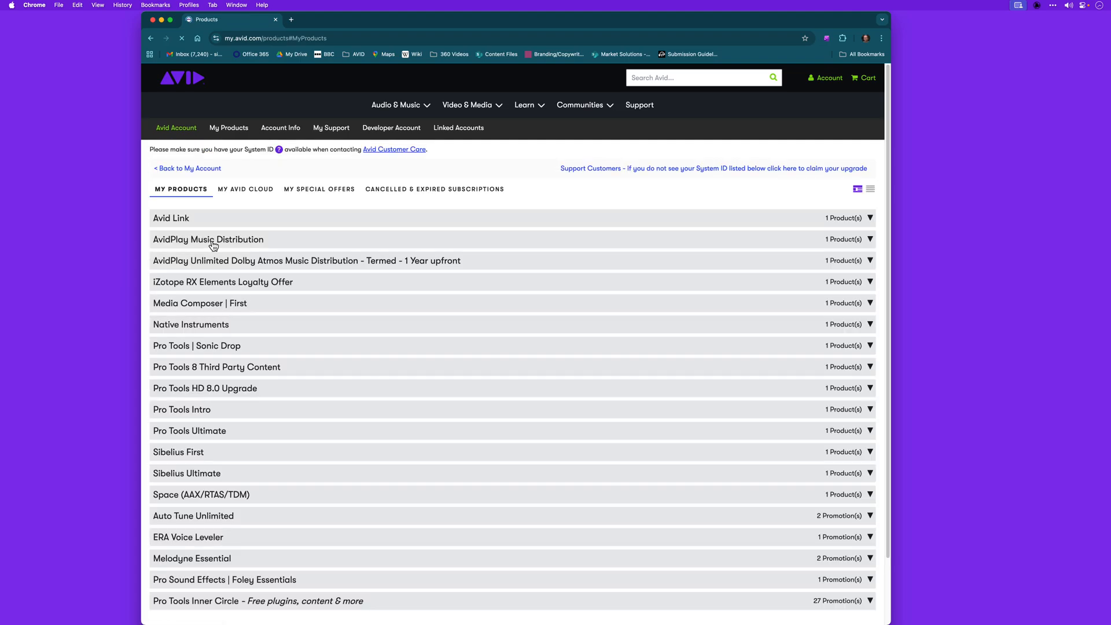
- Open the My Products list on the my.avid.com account in Chrome
left_click(189, 430)
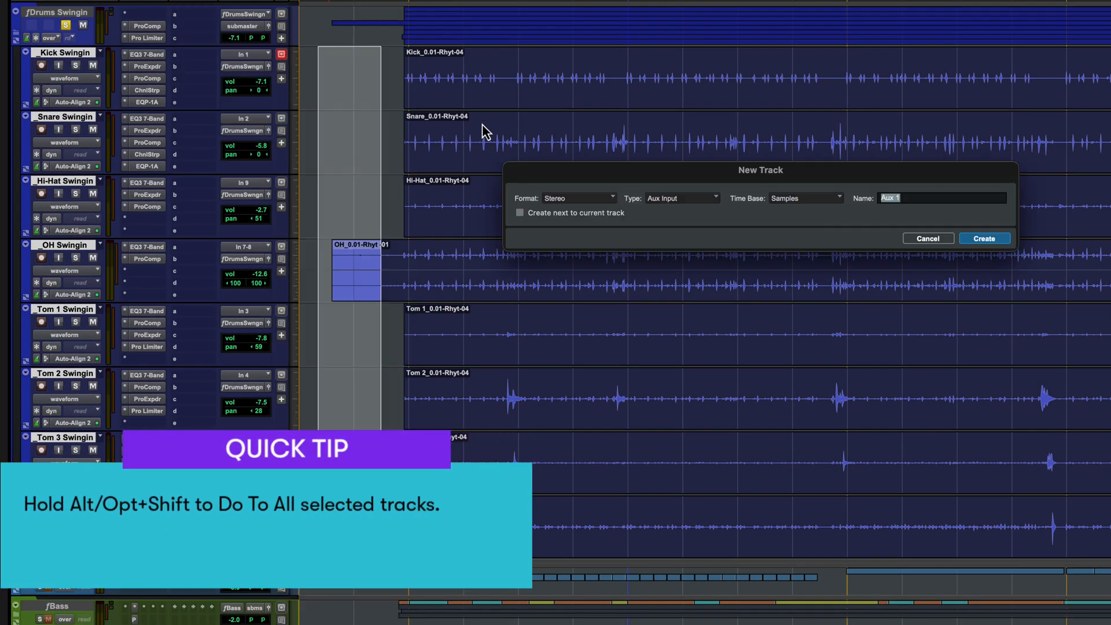
- Create the stereo aux track 'Verberate' and search its inserts for 'verber'
type("Verberate")
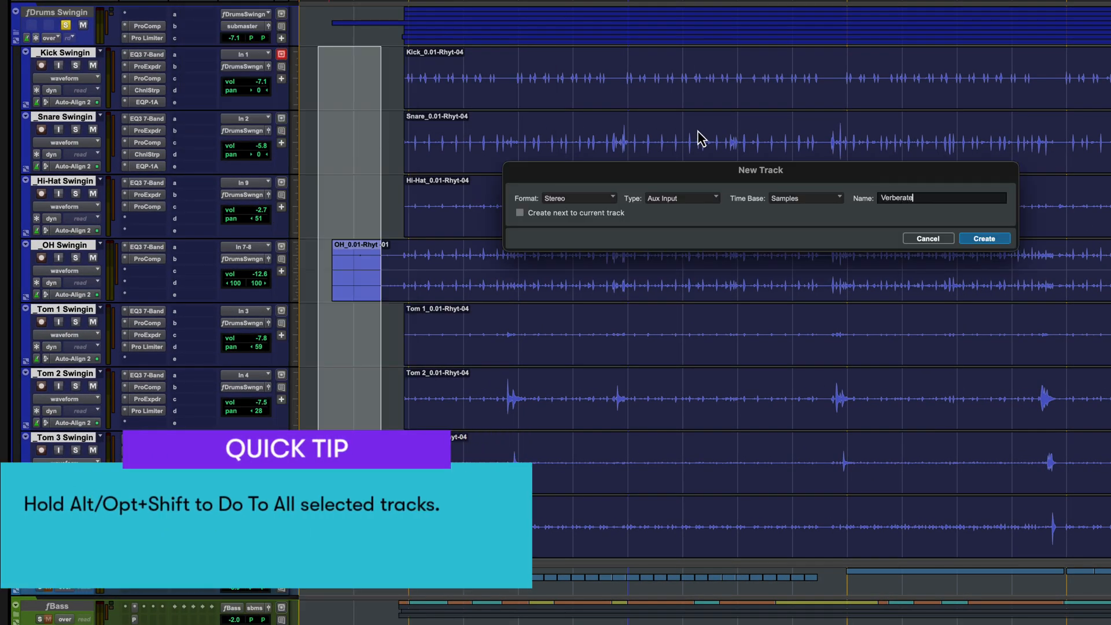
left_click(984, 239)
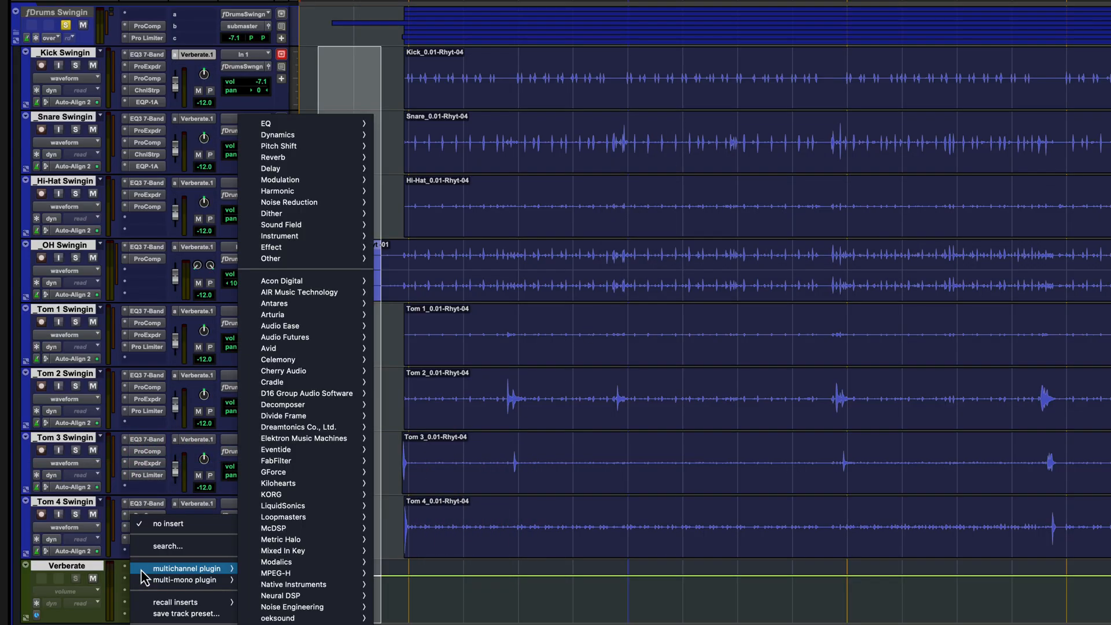
type("verber")
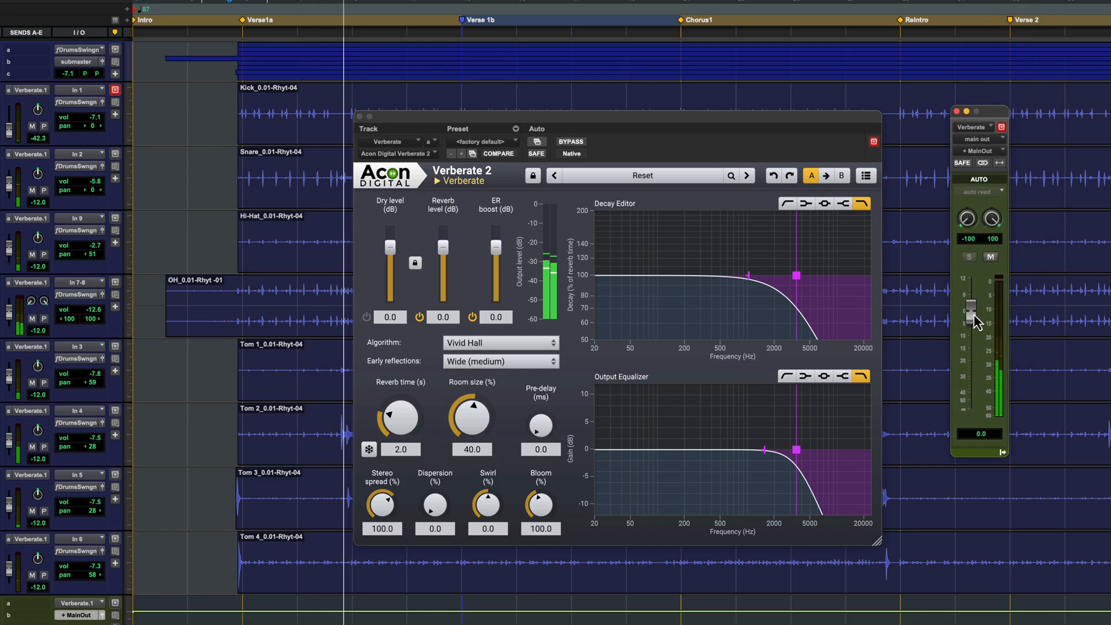
- Ride the Verberate aux output fader up and down, settling at about -9.1 dB
left_click_drag(972, 316, 972, 278)
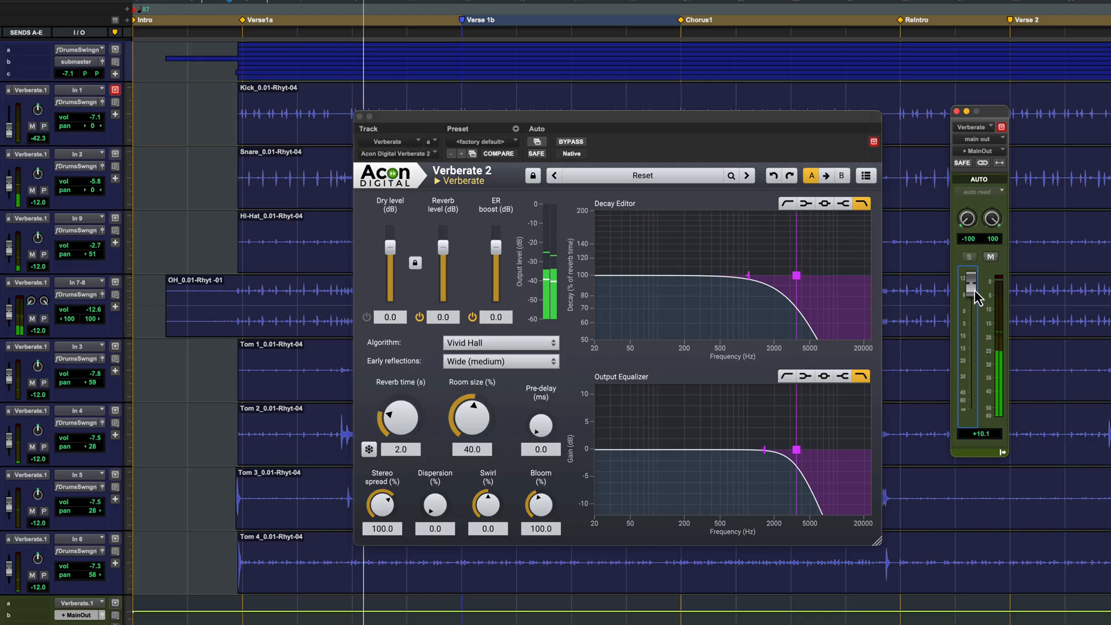
left_click_drag(971, 283, 971, 347)
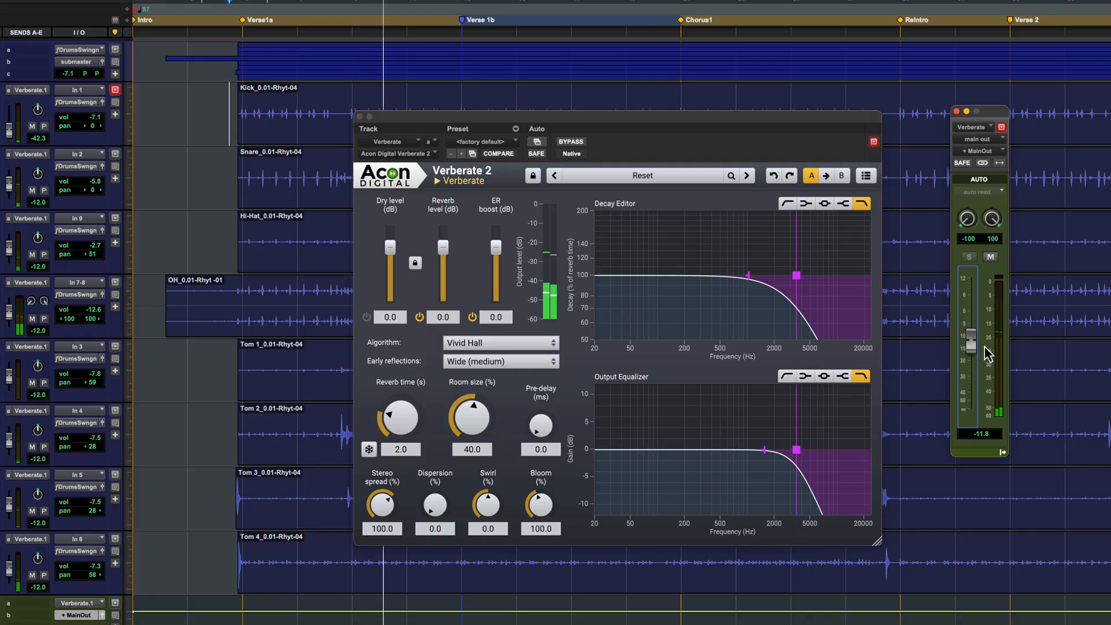
left_click_drag(971, 347, 971, 344)
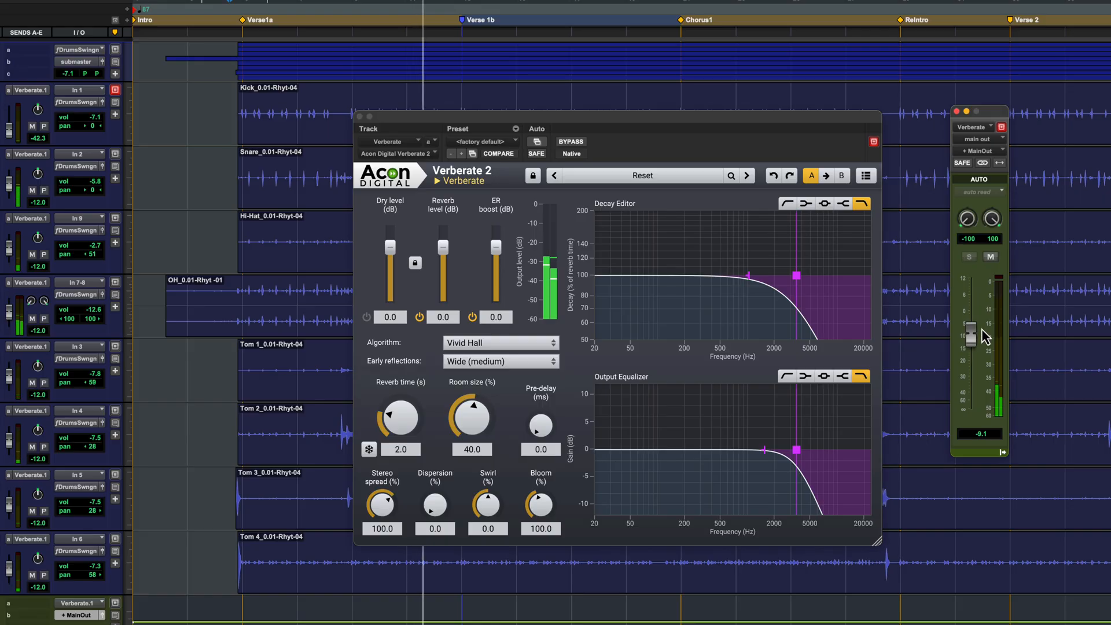
mouse_move(664, 188)
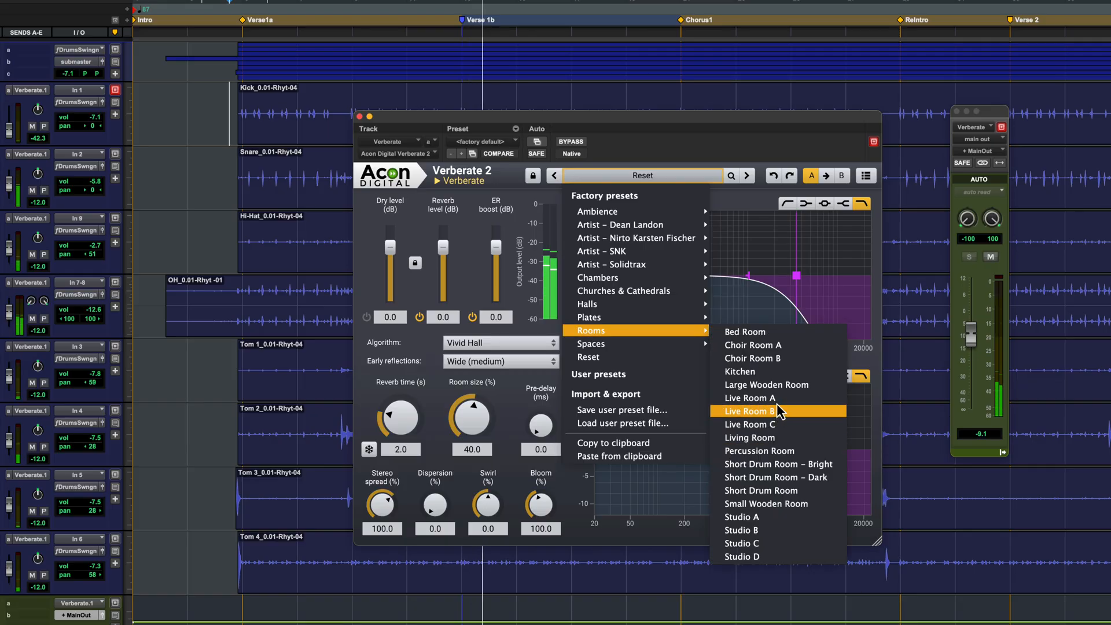
- Audition Live Room A, B and C presets with the return raised to about +4.8
left_click(750, 398)
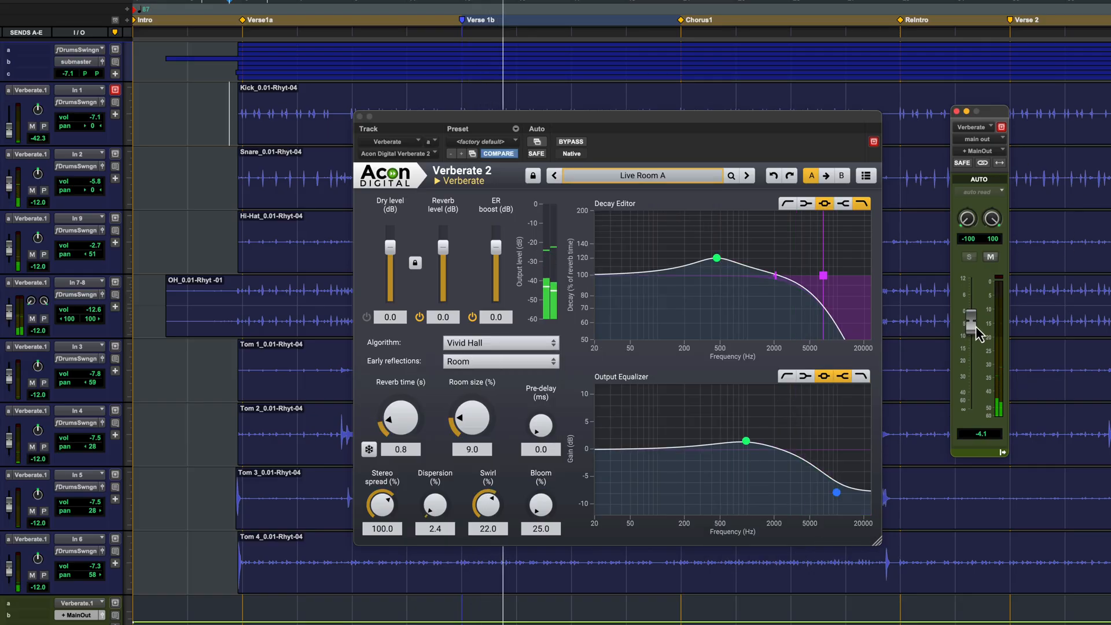
left_click_drag(972, 319, 973, 294)
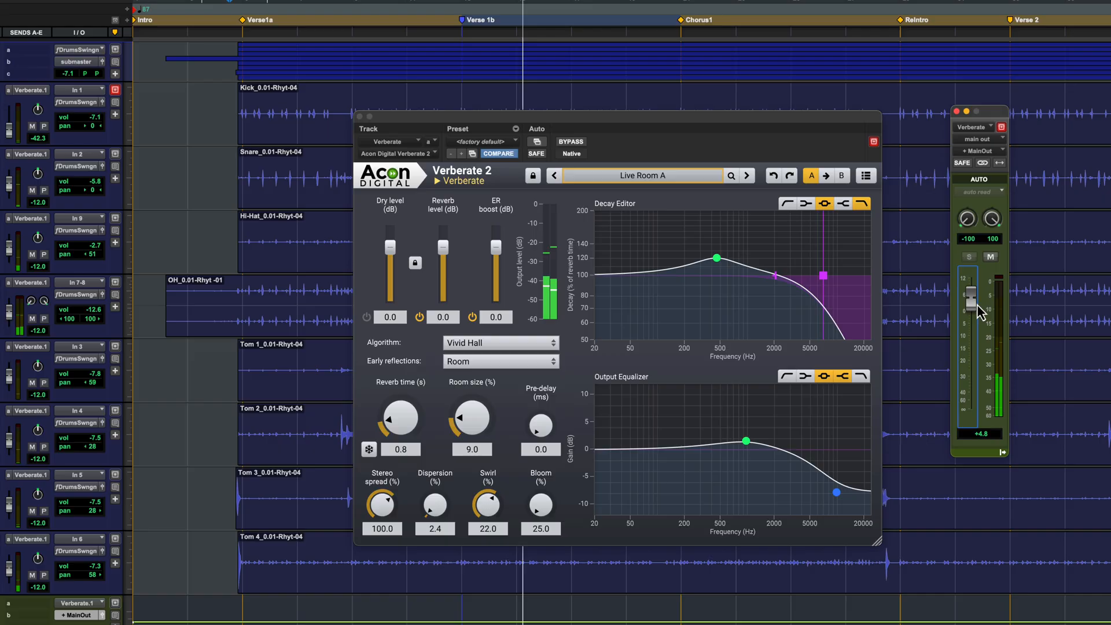
left_click(747, 175)
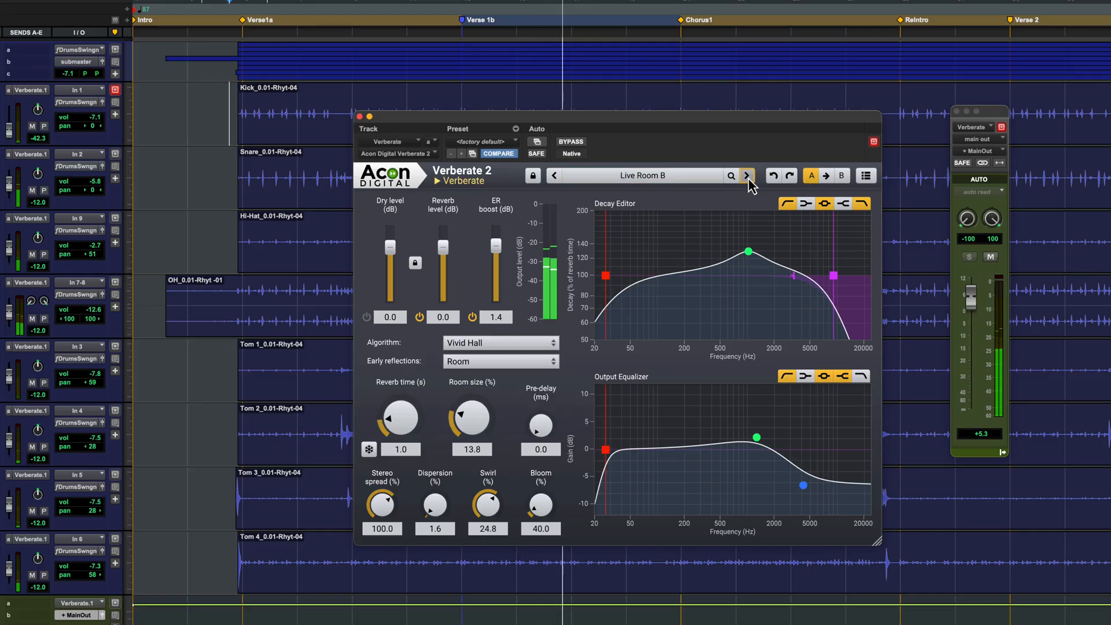
left_click(747, 175)
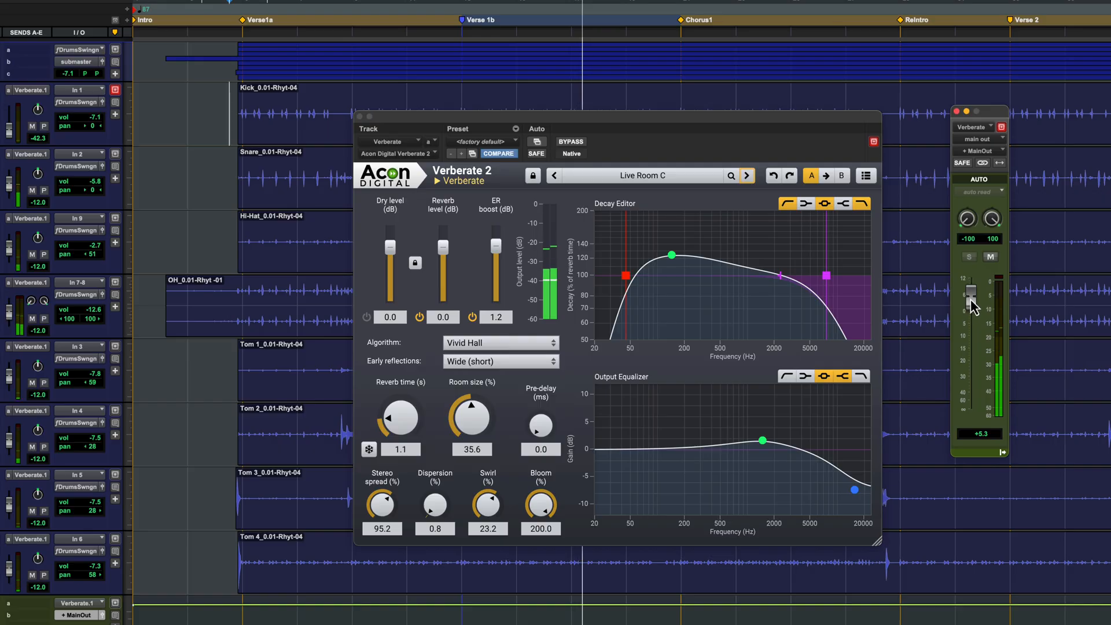
- Load Rooms > Short Drum Room – Bright and readjust the return level
left_click(642, 175)
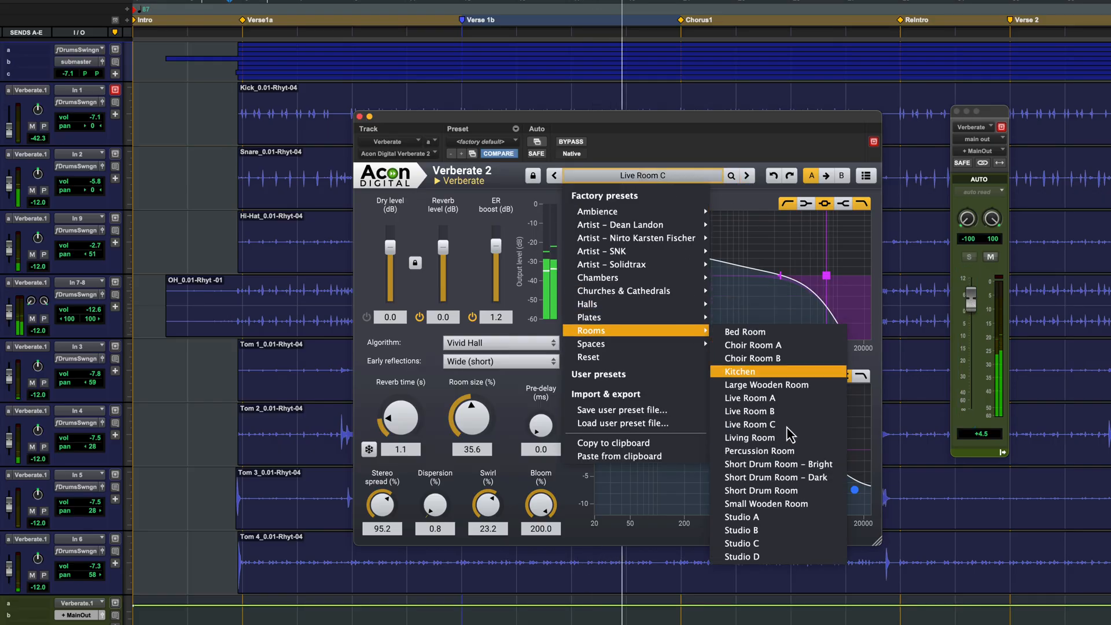
left_click(779, 464)
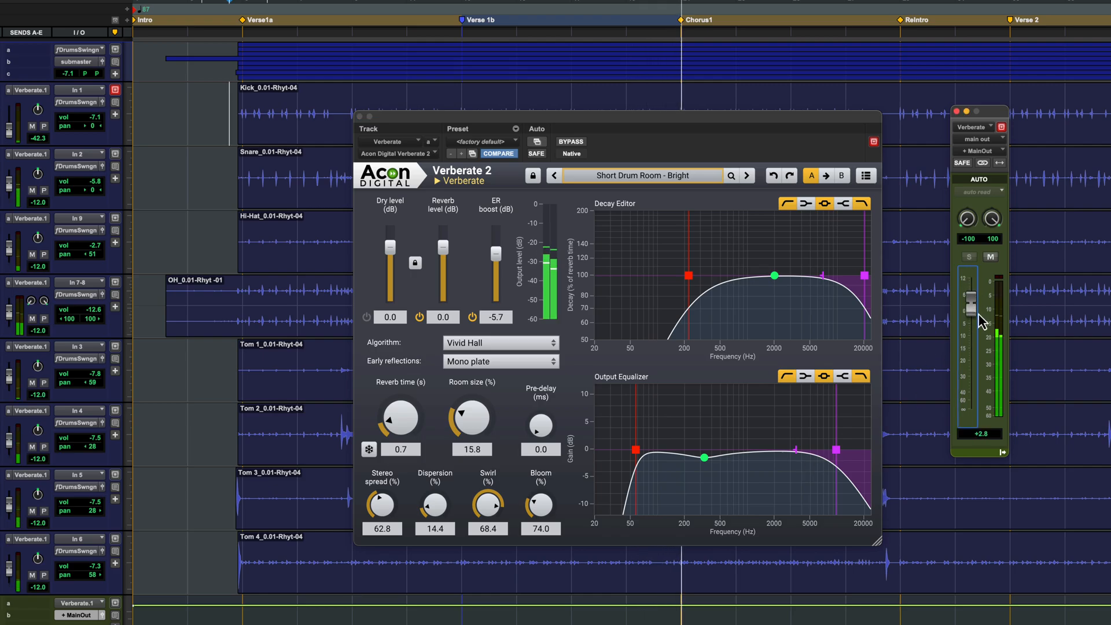
left_click_drag(971, 319, 971, 351)
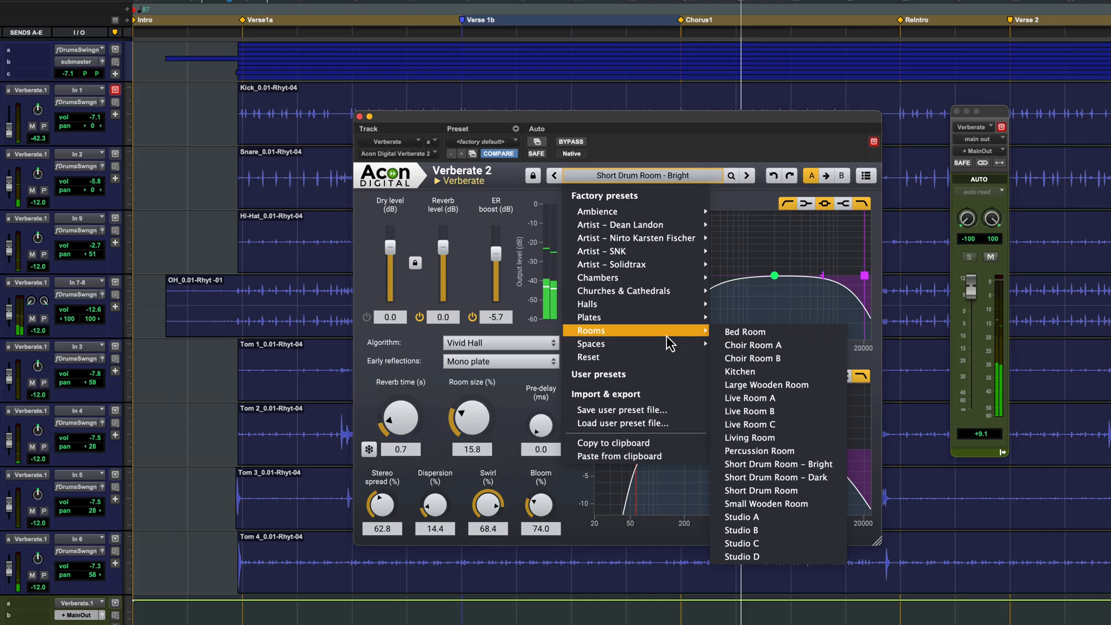
- Load Studio A, step to Studio B, and set the aux return to +1.4 dB
left_click(741, 517)
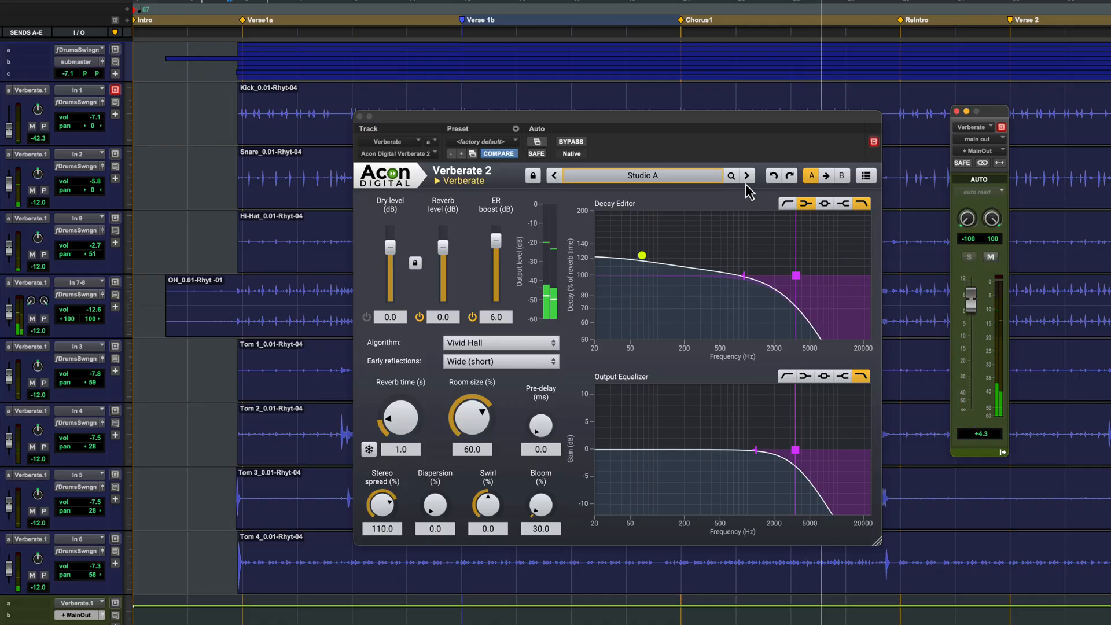
left_click(747, 175)
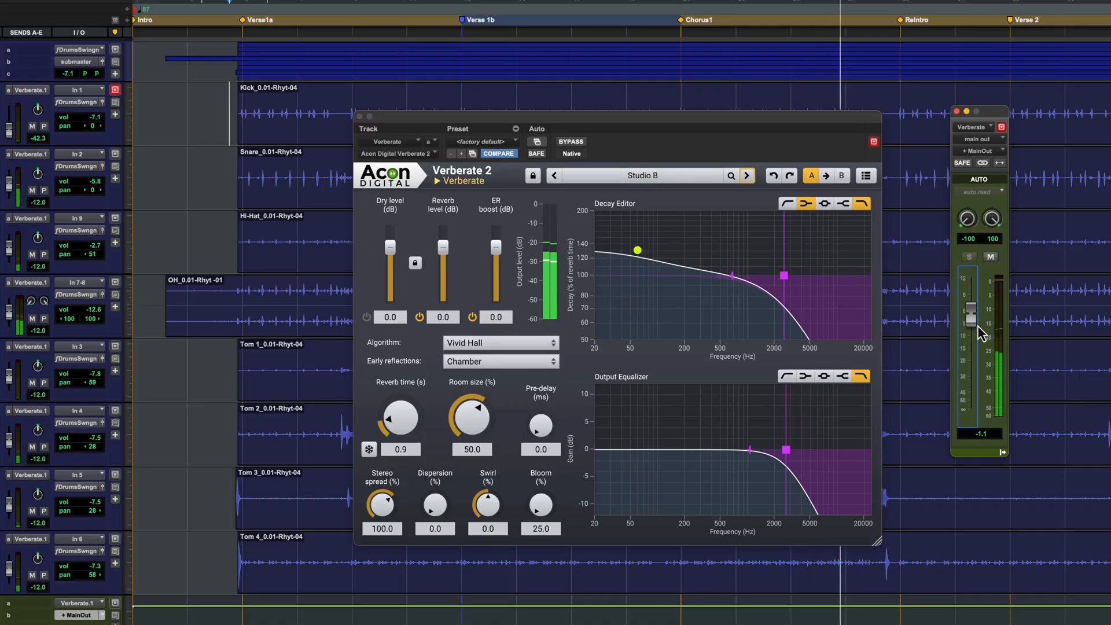
left_click_drag(971, 312, 972, 301)
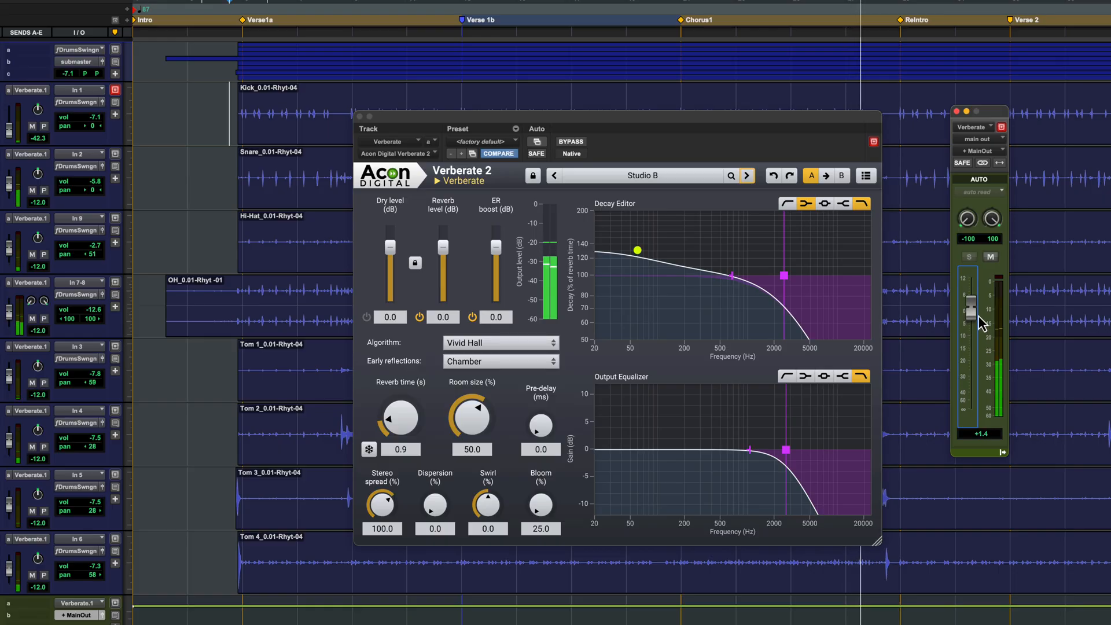
left_click_drag(972, 305, 972, 294)
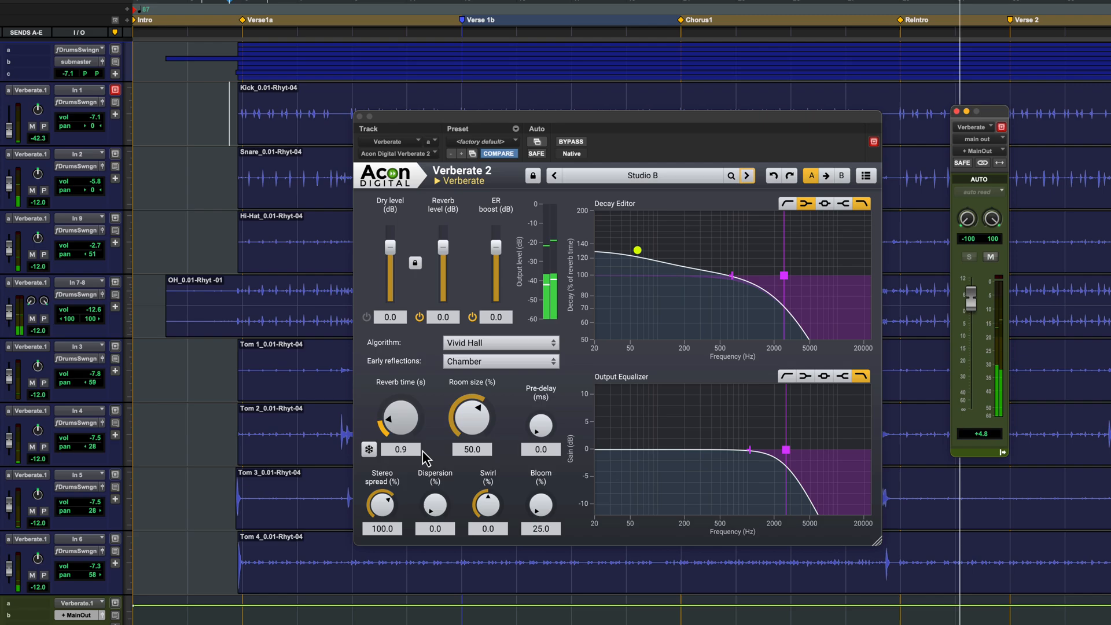
- Shrink the drum reverb room size to about 24 and reverb time to 0.5 seconds
left_click_drag(471, 417, 471, 422)
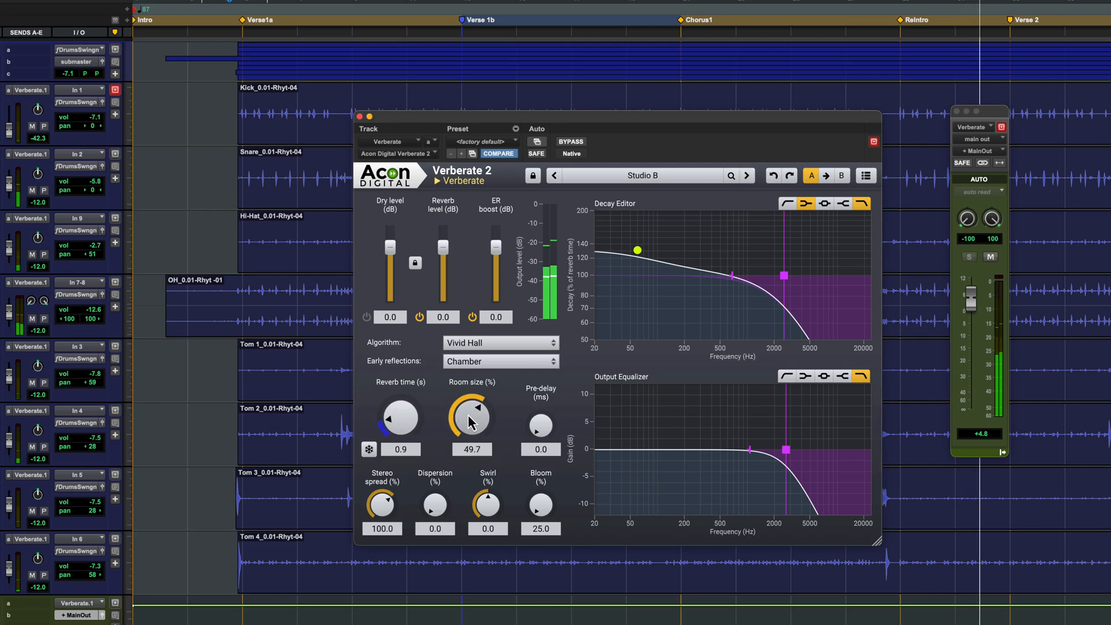
left_click_drag(471, 414, 466, 429)
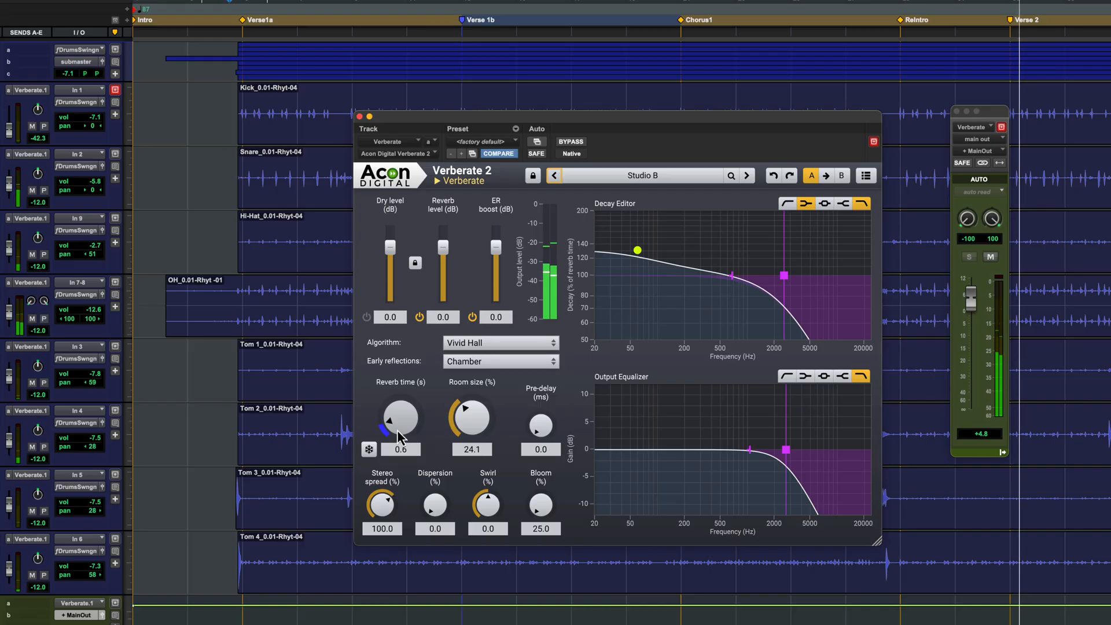
left_click_drag(400, 410, 400, 425)
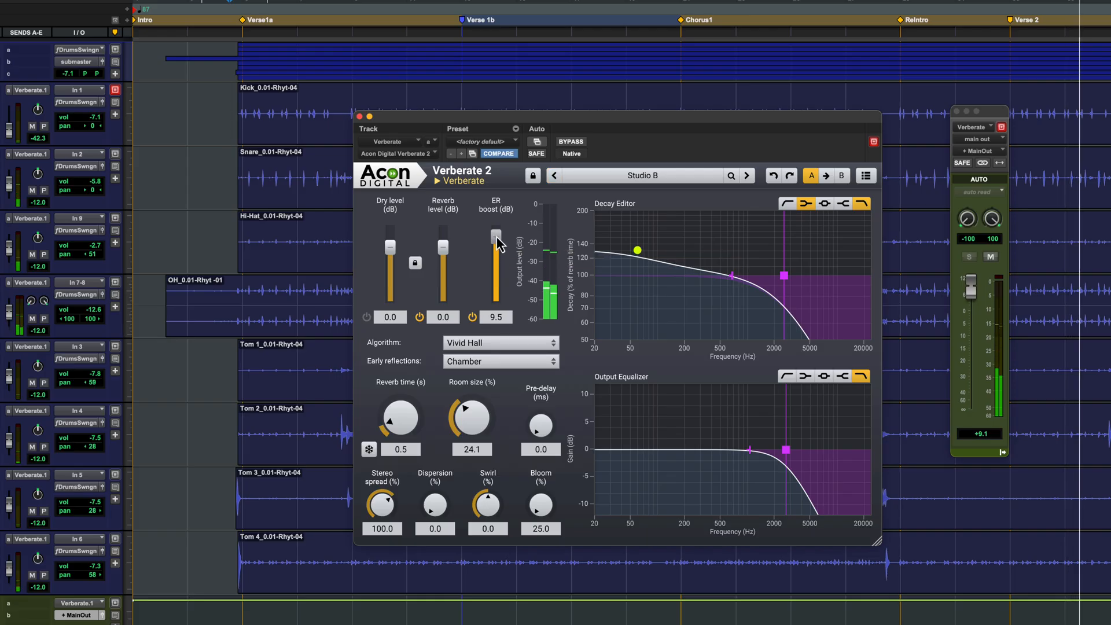
- Boost the early reflections and adjust the reverb level slider
left_click_drag(496, 244, 496, 238)
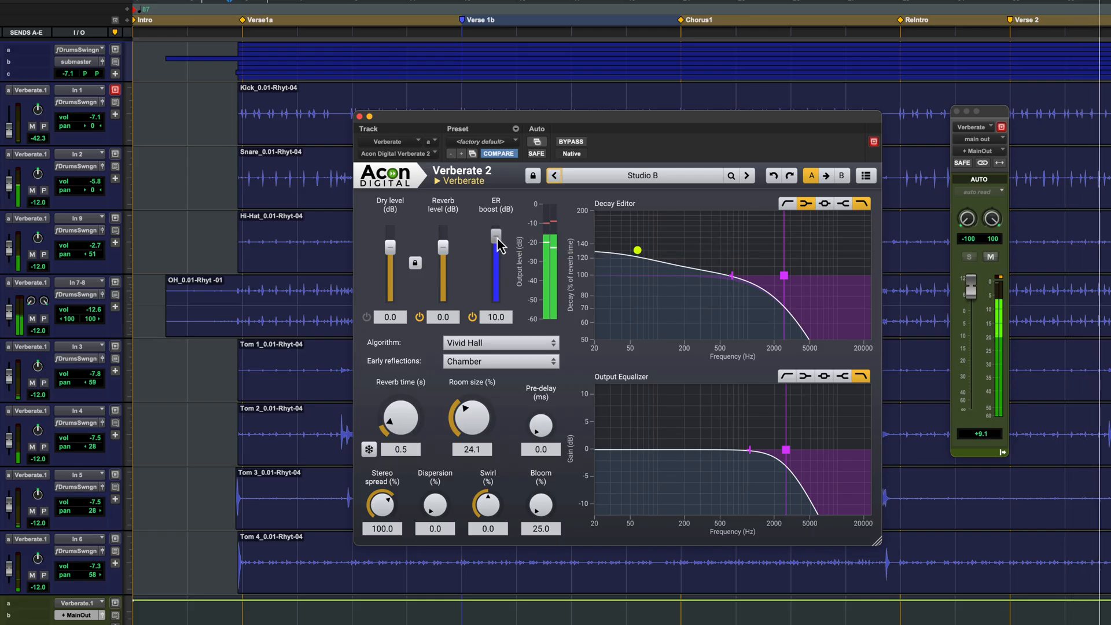
left_click_drag(442, 245, 442, 277)
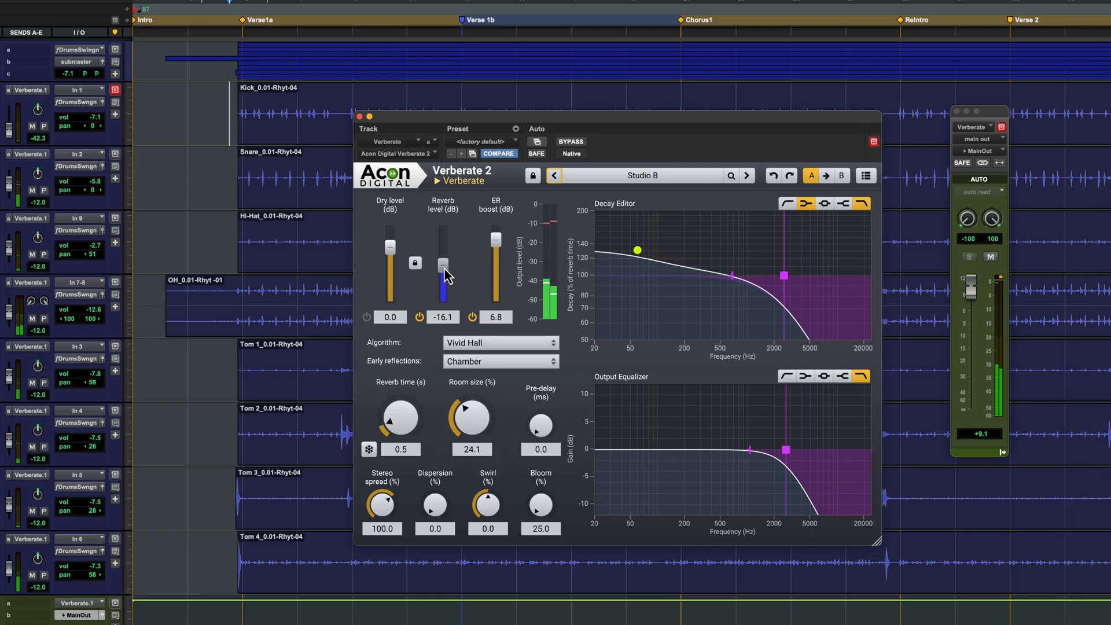
left_click_drag(443, 272, 443, 234)
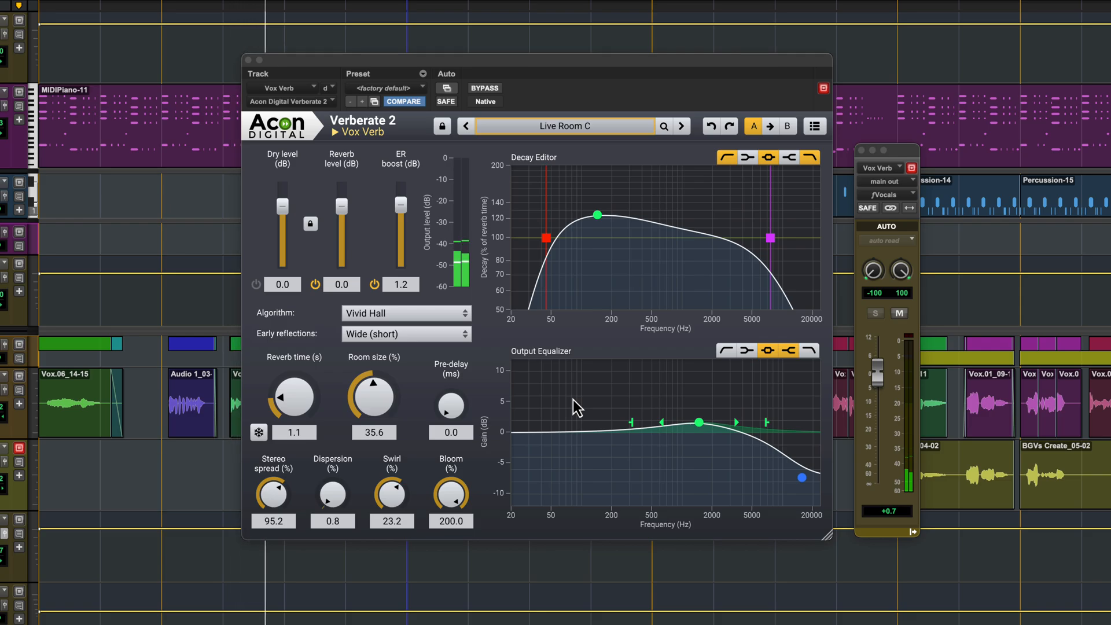
- Ride the Vox Verb return up to about +8.7 dB, then back near +1.6 dB
left_click(405, 313)
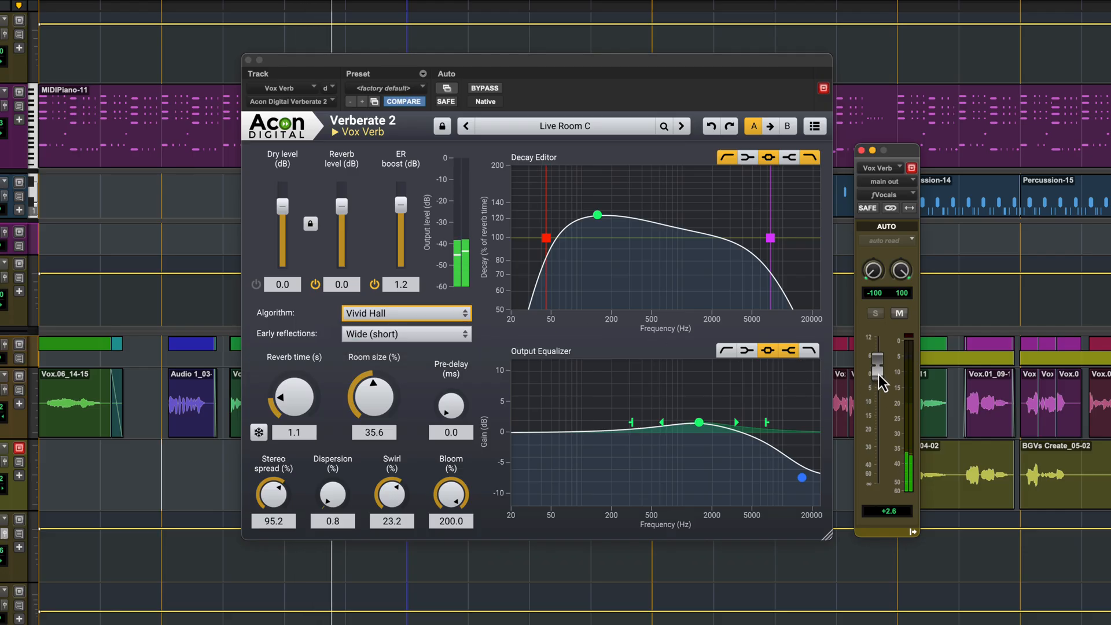
left_click_drag(877, 373, 876, 348)
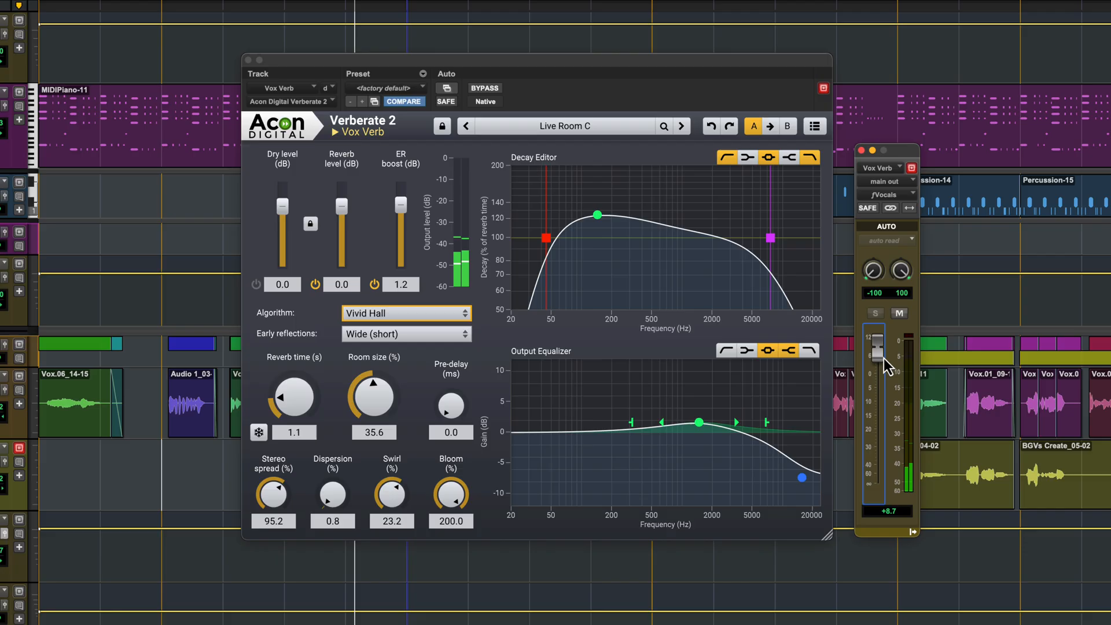
left_click_drag(875, 347, 875, 382)
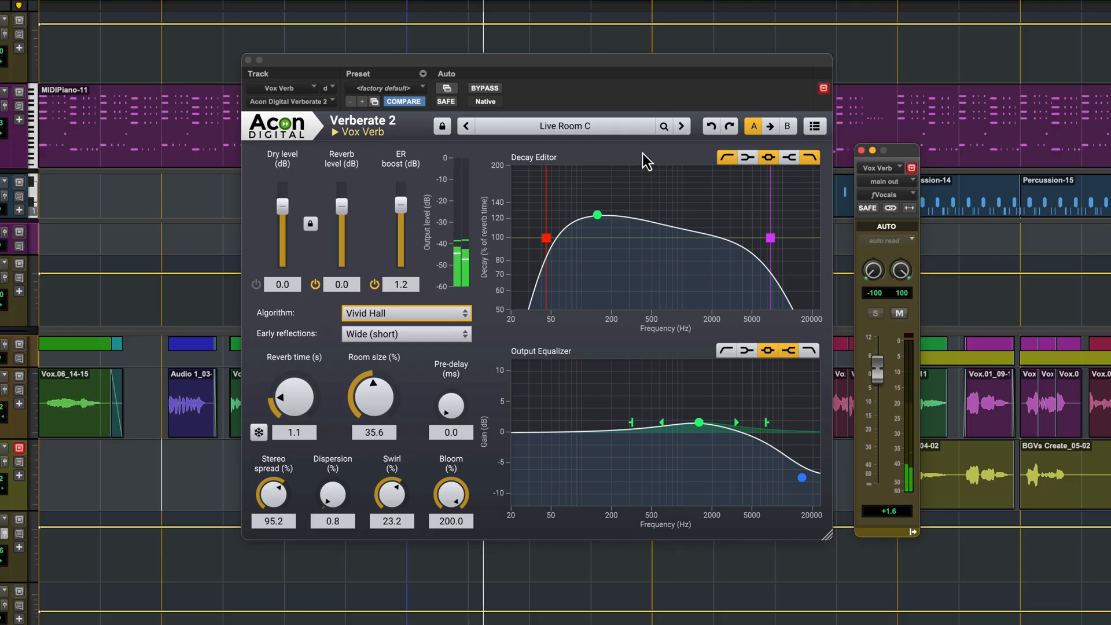
- Load Halls > British Theatre – Centre and ride the Vox Verb return up, easing it back
left_click(565, 126)
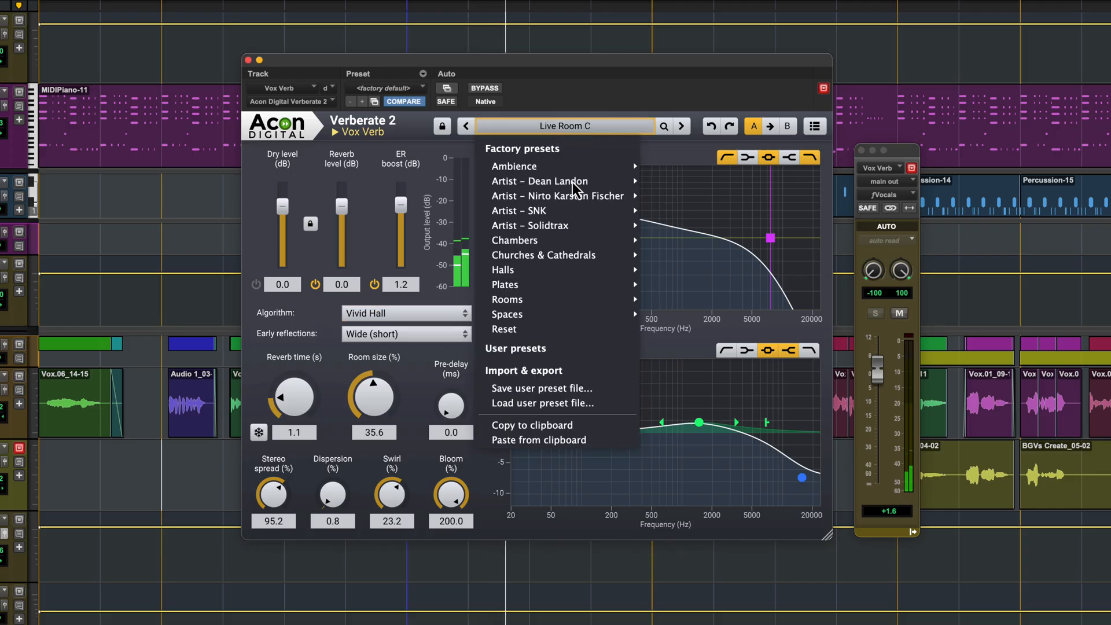
mouse_move(502, 270)
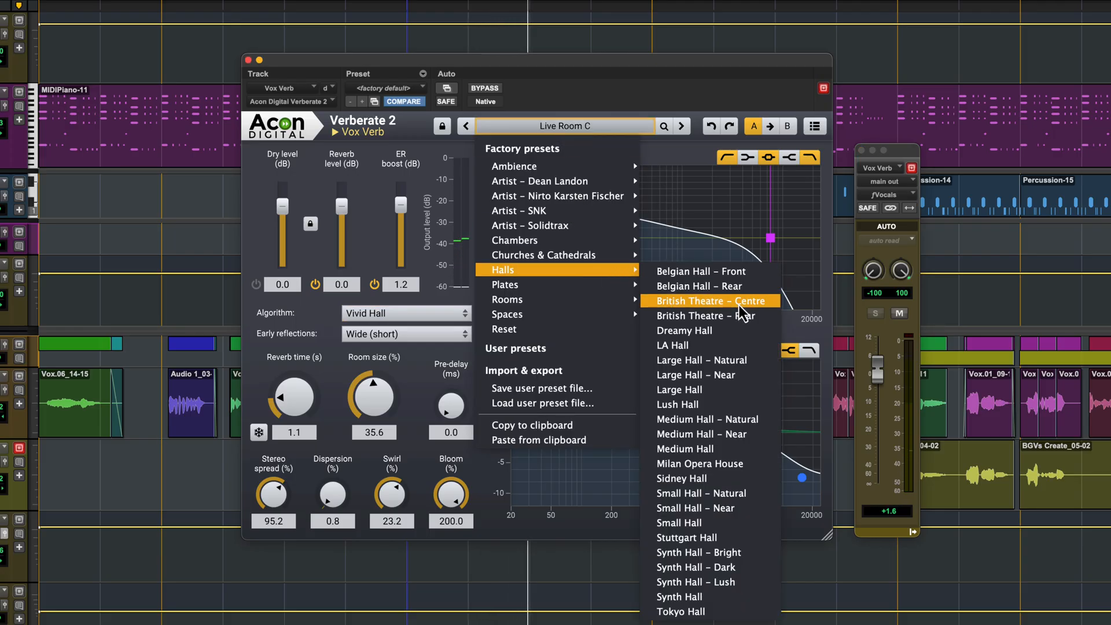
left_click(711, 300)
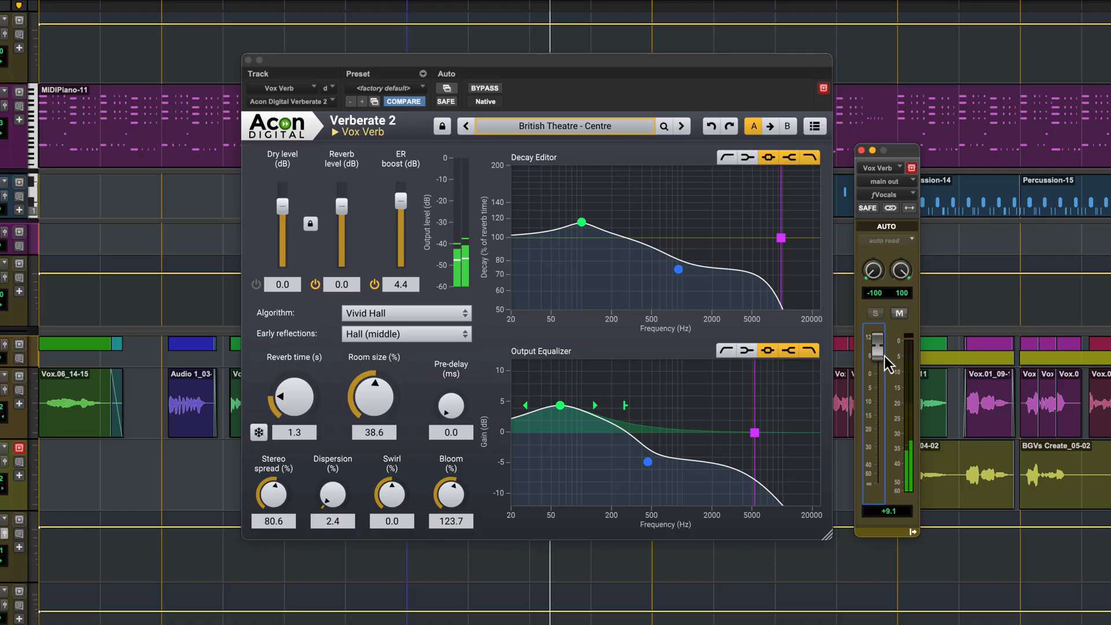
left_click_drag(873, 348, 873, 338)
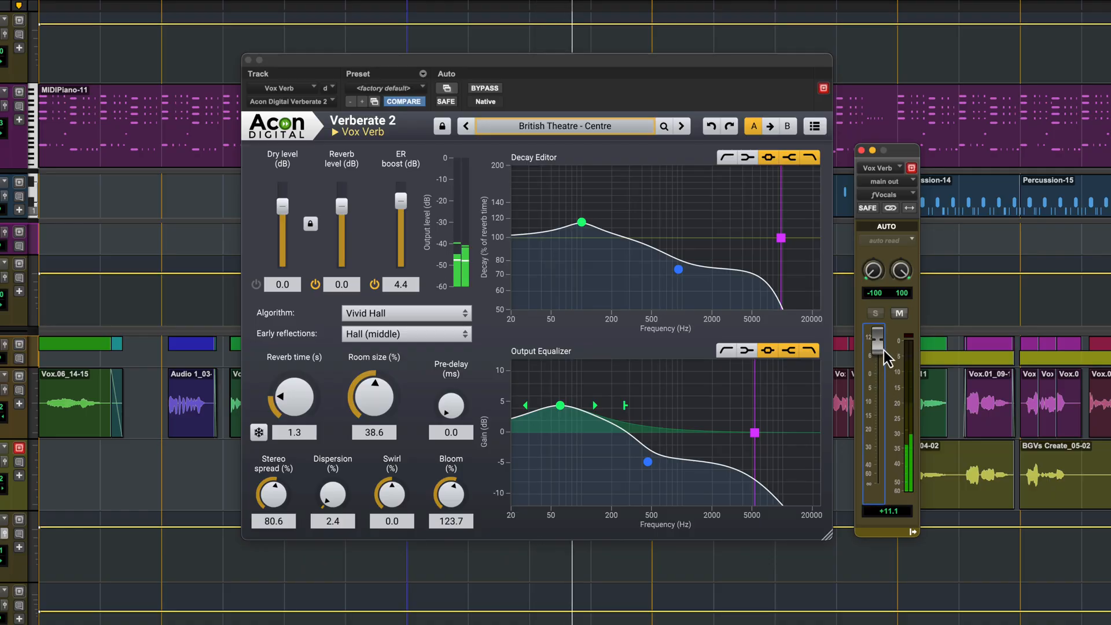
left_click_drag(874, 340, 874, 334)
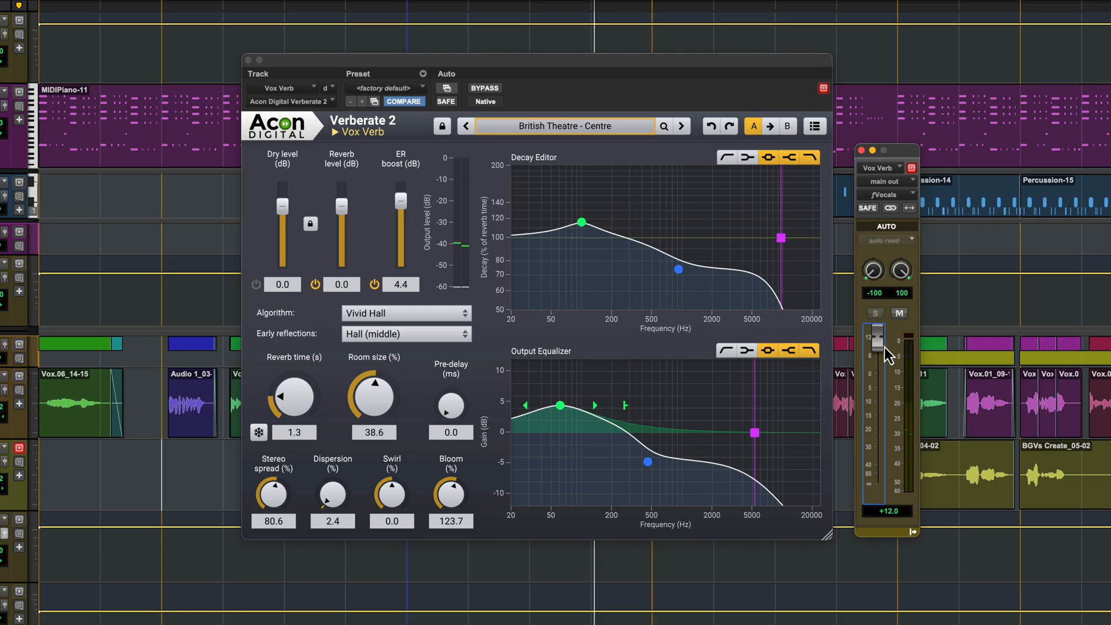
left_click_drag(874, 329, 874, 337)
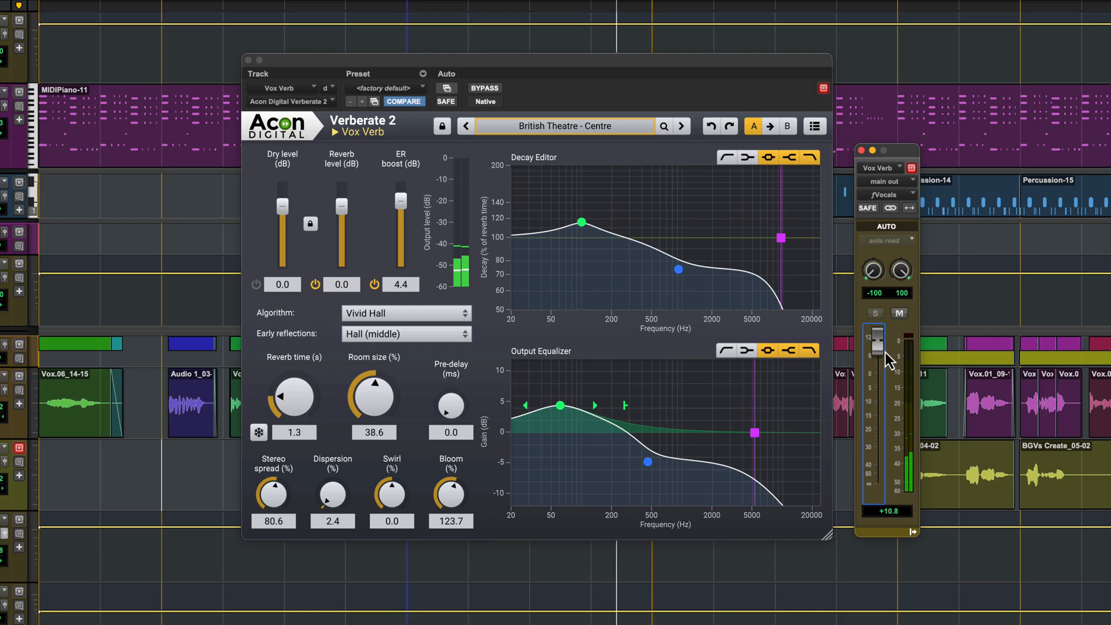
left_click_drag(875, 340, 876, 361)
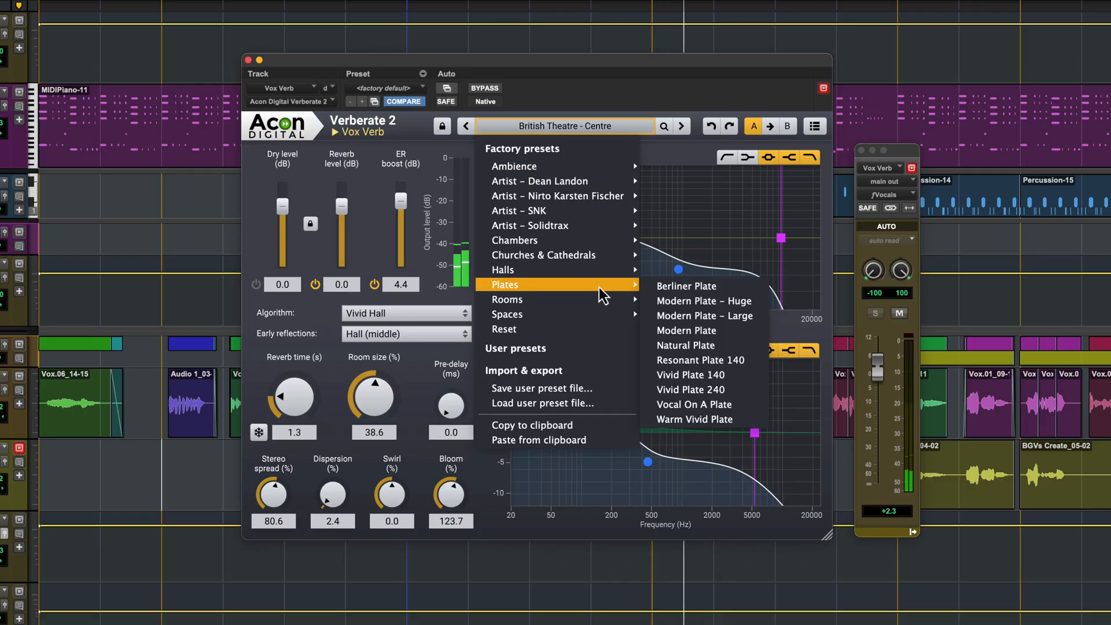
- Load Plates > Modern Plate, lower the Vox Verb return, and raise dispersion
left_click(686, 330)
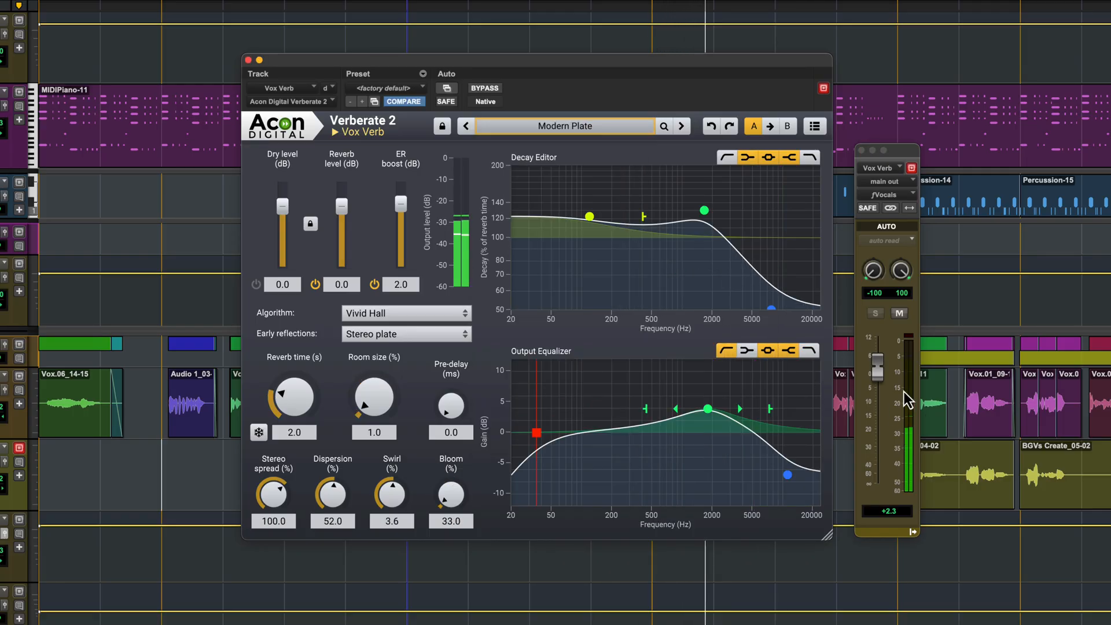
left_click_drag(878, 368, 877, 383)
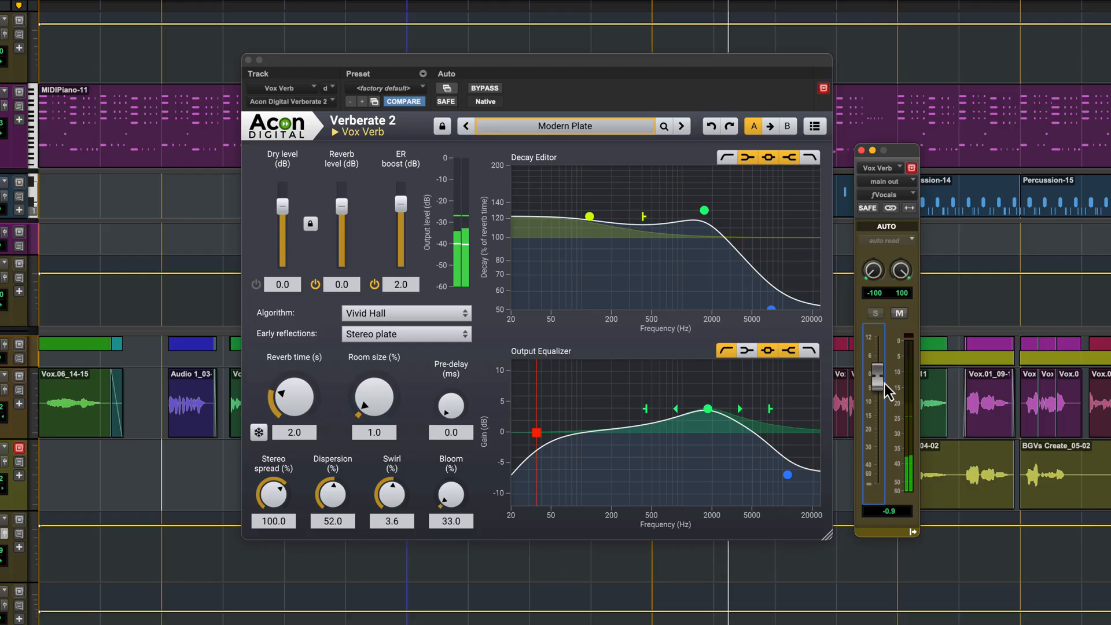
left_click_drag(877, 372, 876, 393)
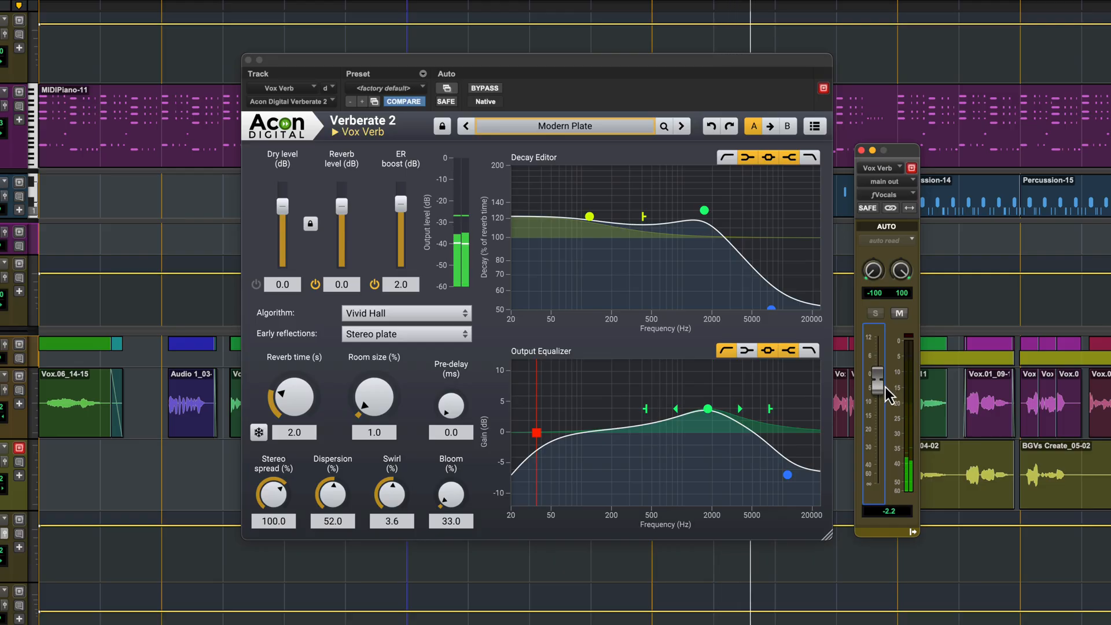
left_click_drag(877, 372, 877, 379)
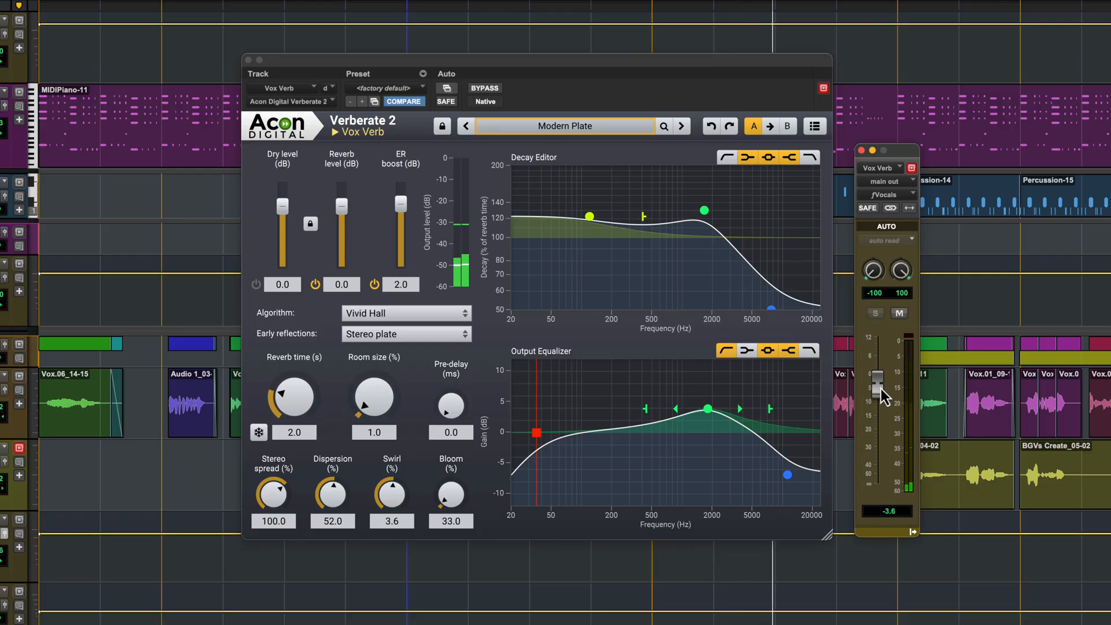
left_click_drag(878, 383, 879, 397)
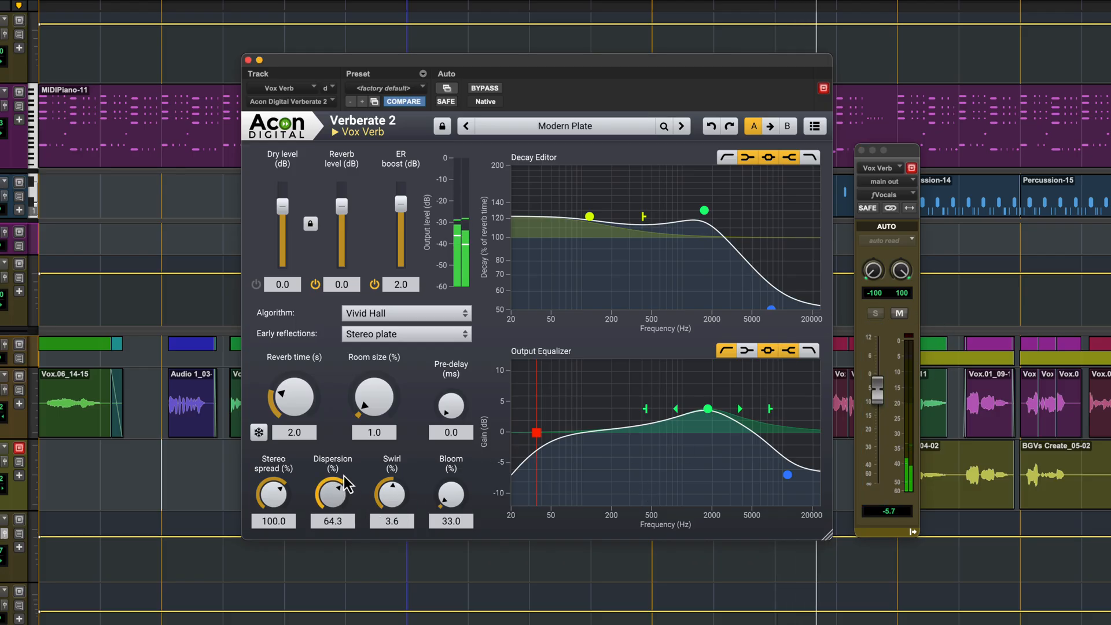
left_click_drag(331, 493, 331, 467)
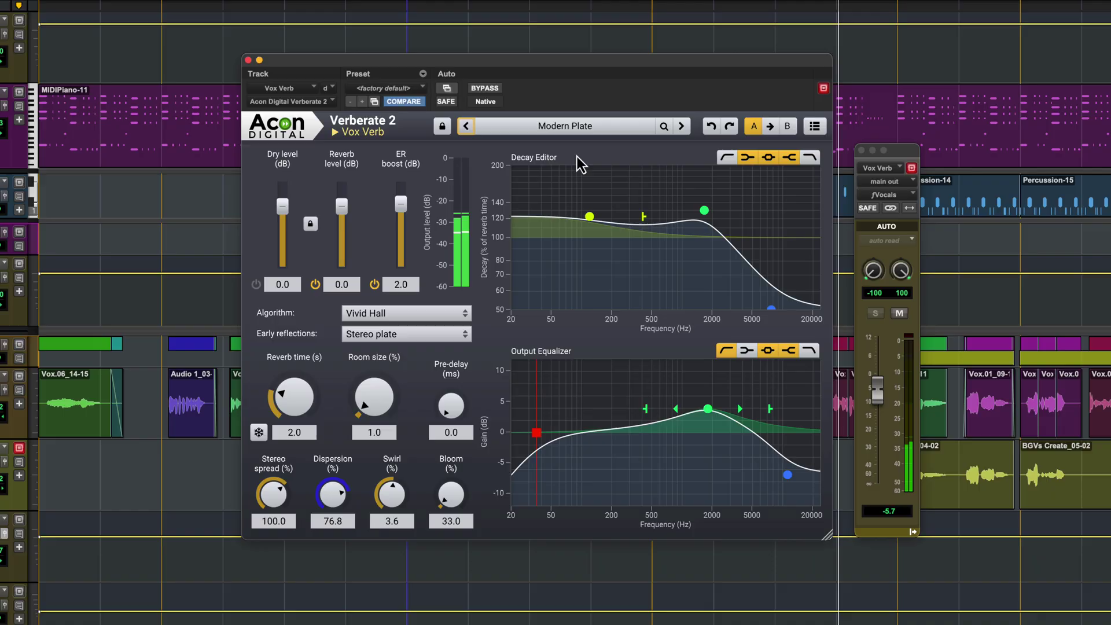
- Load Plates > Vivid Plate 140 and rebalance the Vox Verb return level
left_click(564, 126)
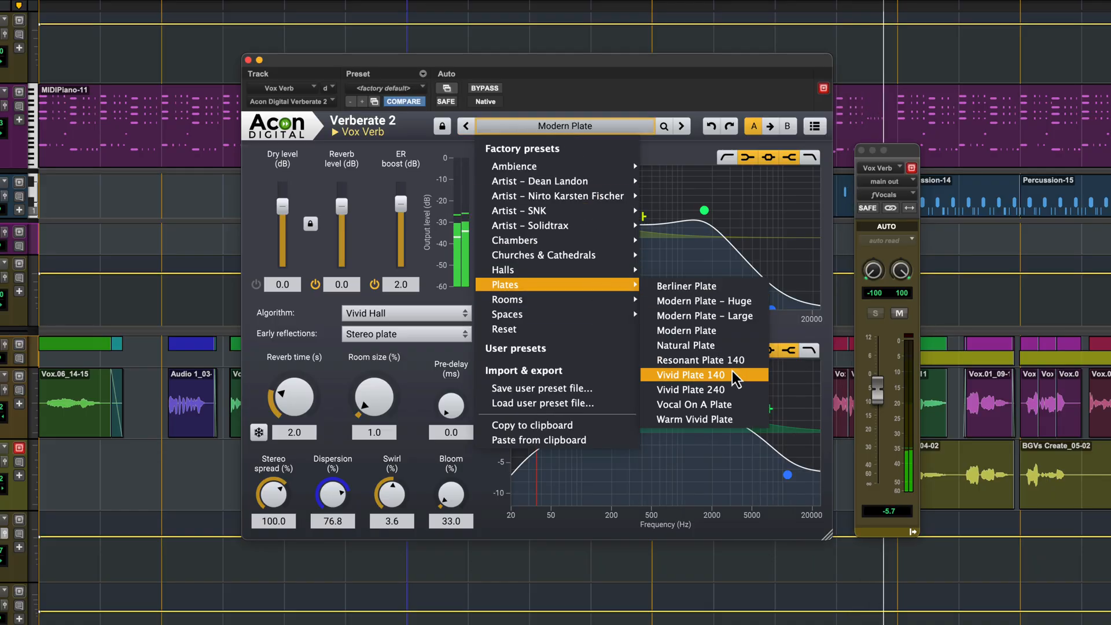
left_click(690, 375)
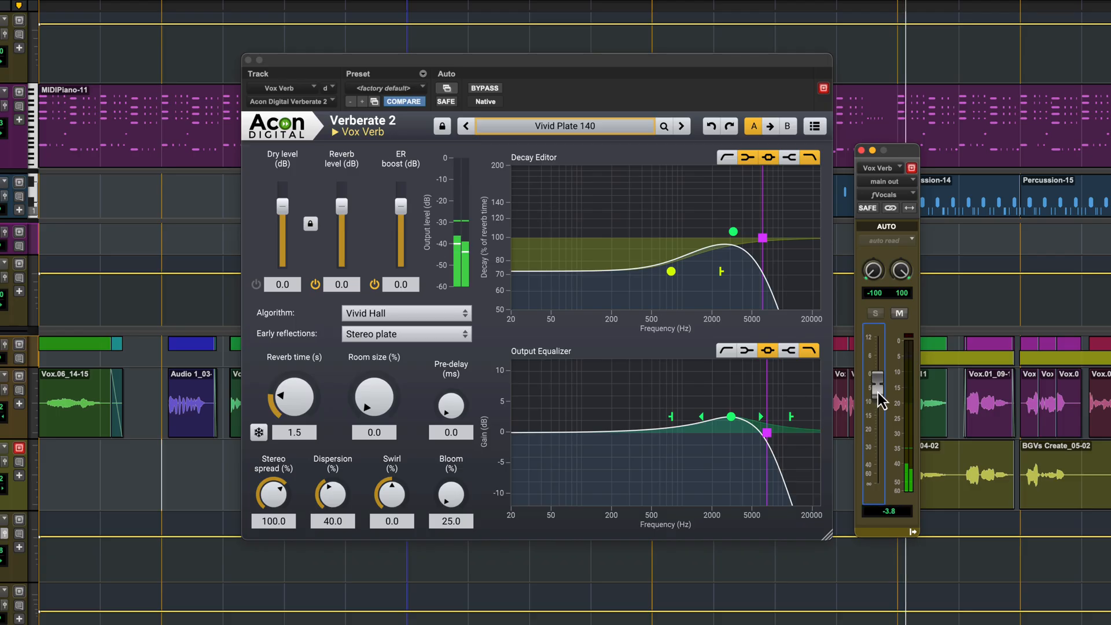
left_click_drag(877, 376, 876, 379)
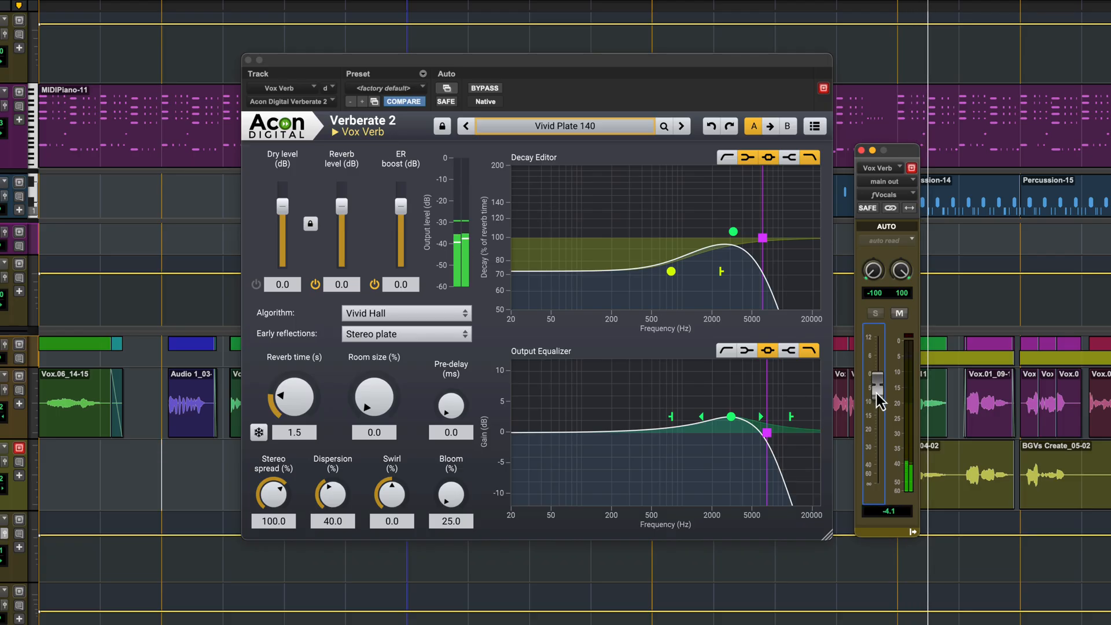
left_click_drag(878, 397, 878, 376)
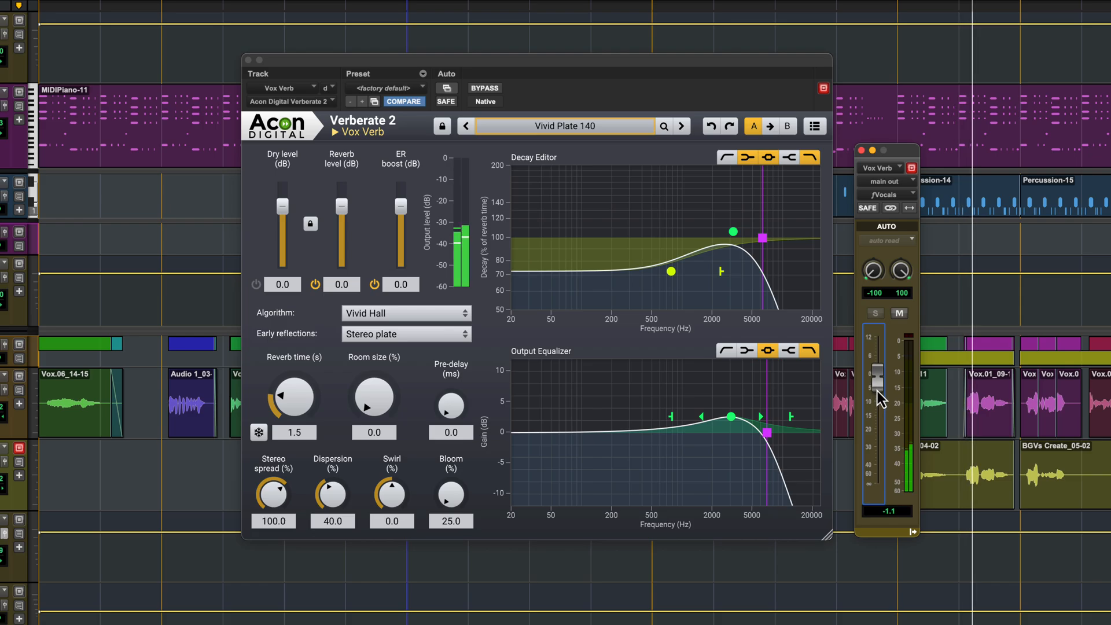
left_click_drag(877, 372, 877, 351)
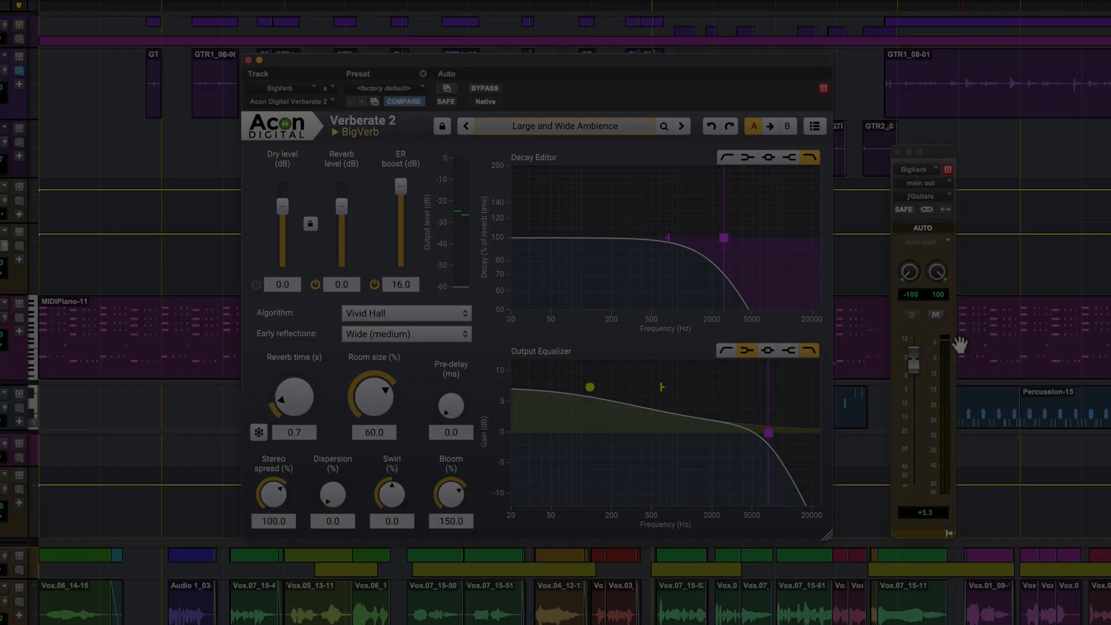
- Ride the BigVerb guitar return fader down and back up while listening
left_click_drag(915, 358, 915, 429)
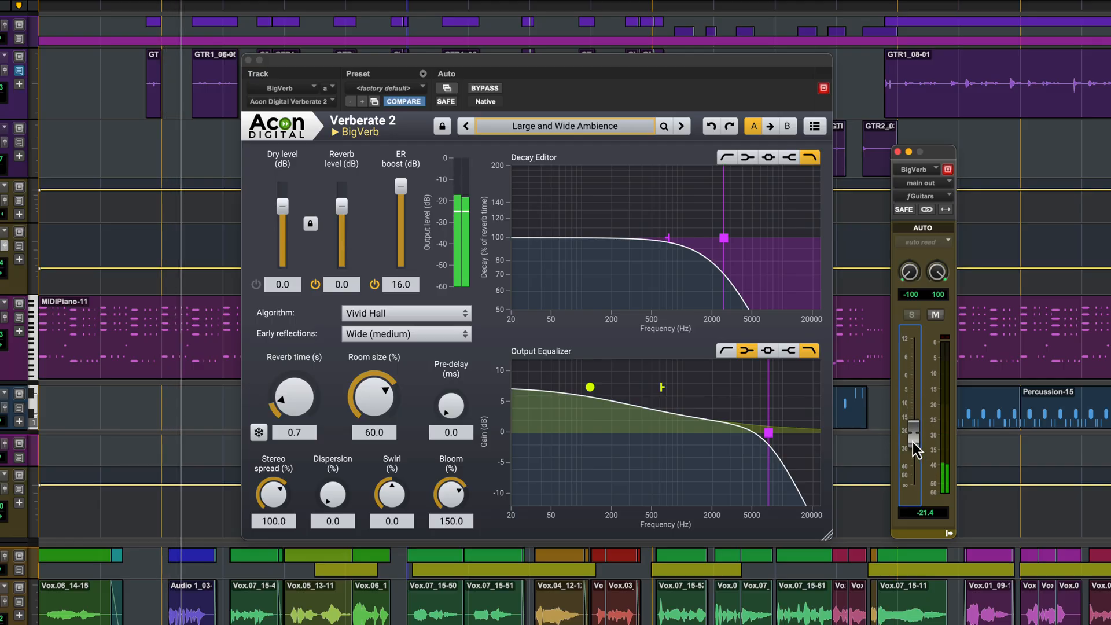
left_click_drag(914, 446, 914, 393)
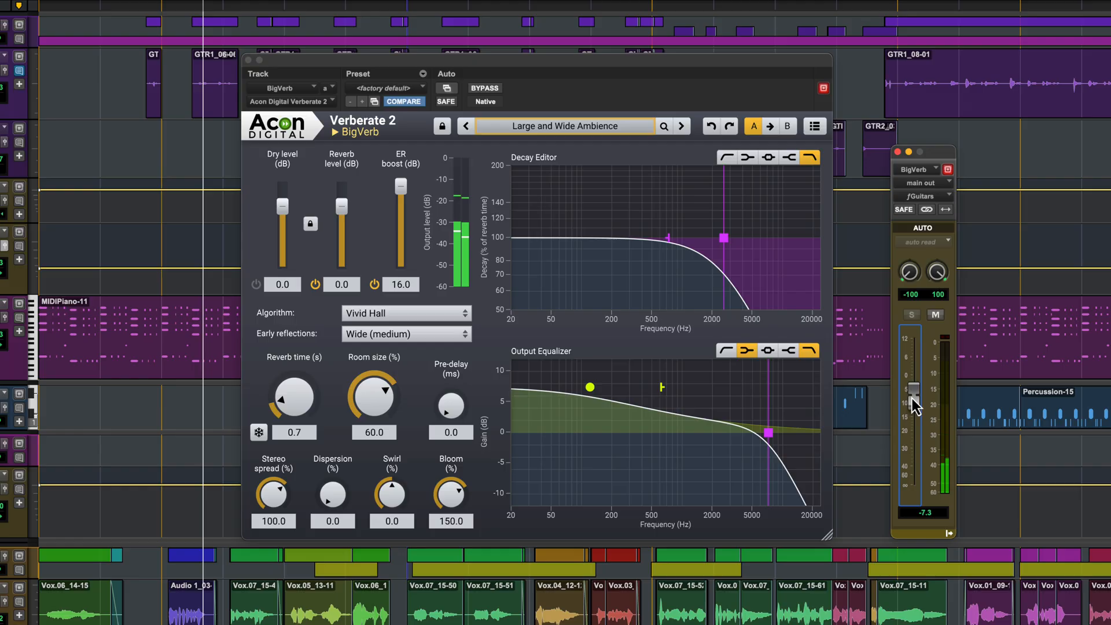
left_click_drag(915, 404, 916, 369)
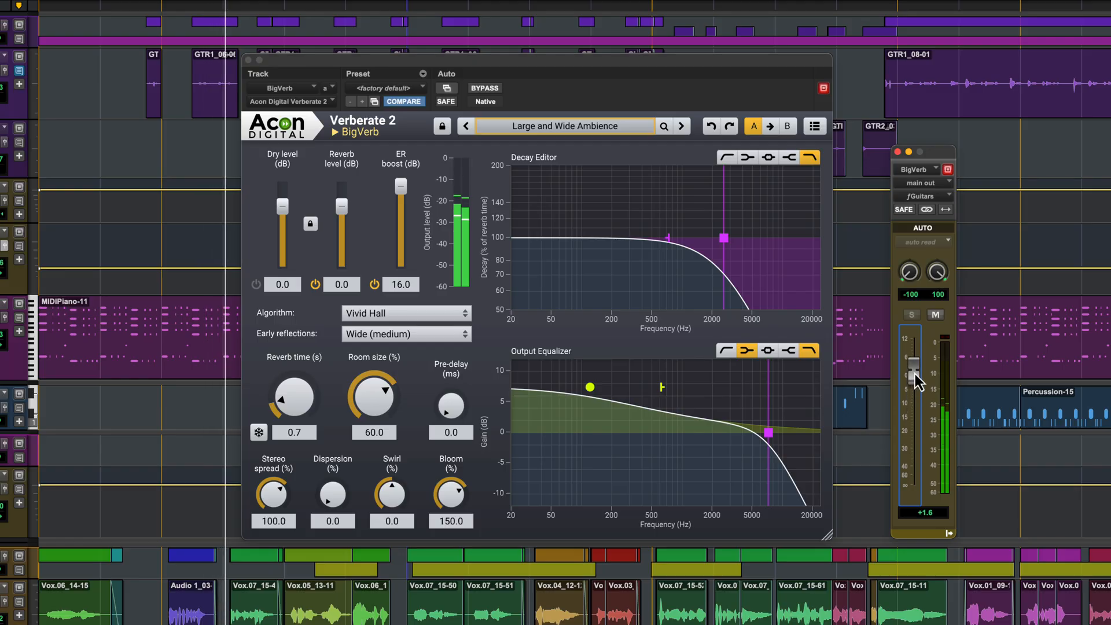
left_click_drag(915, 379, 915, 348)
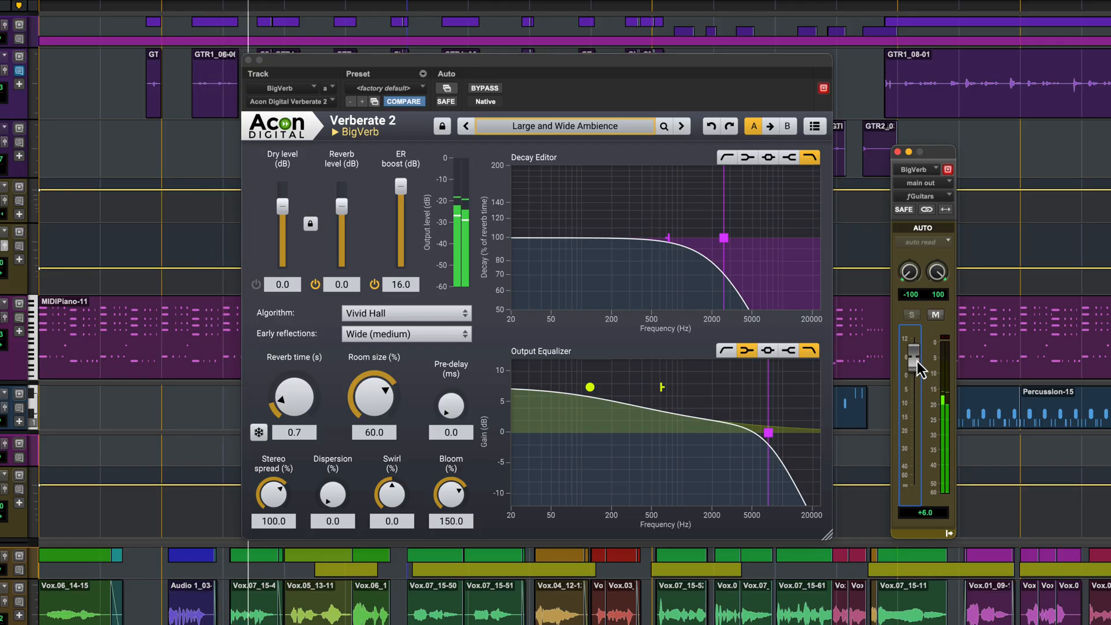
left_click_drag(914, 354, 914, 361)
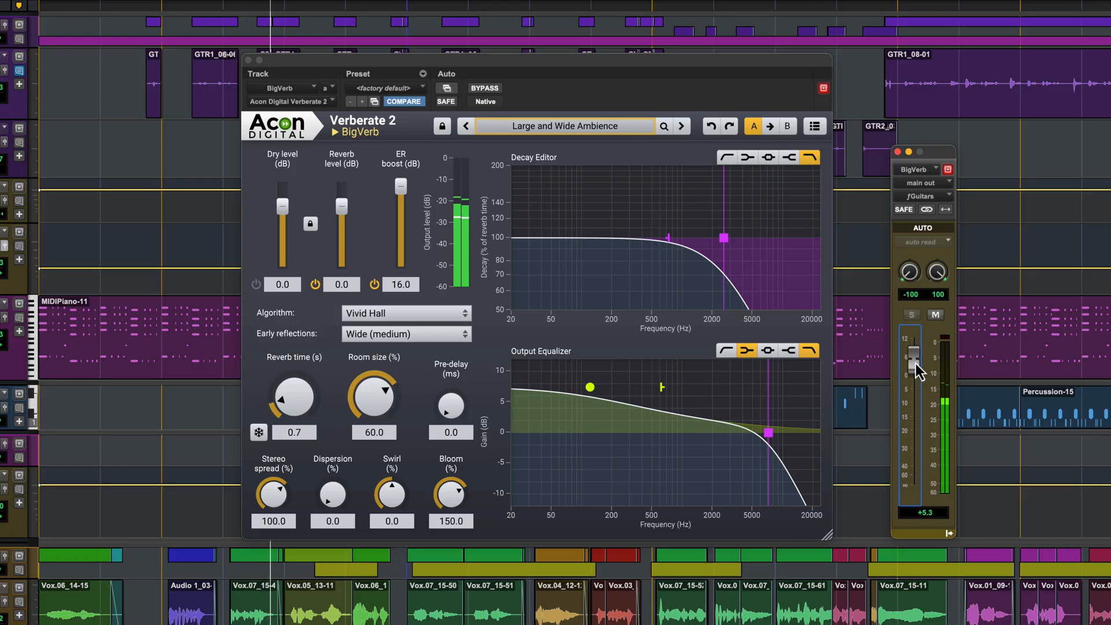
left_click_drag(915, 361, 914, 394)
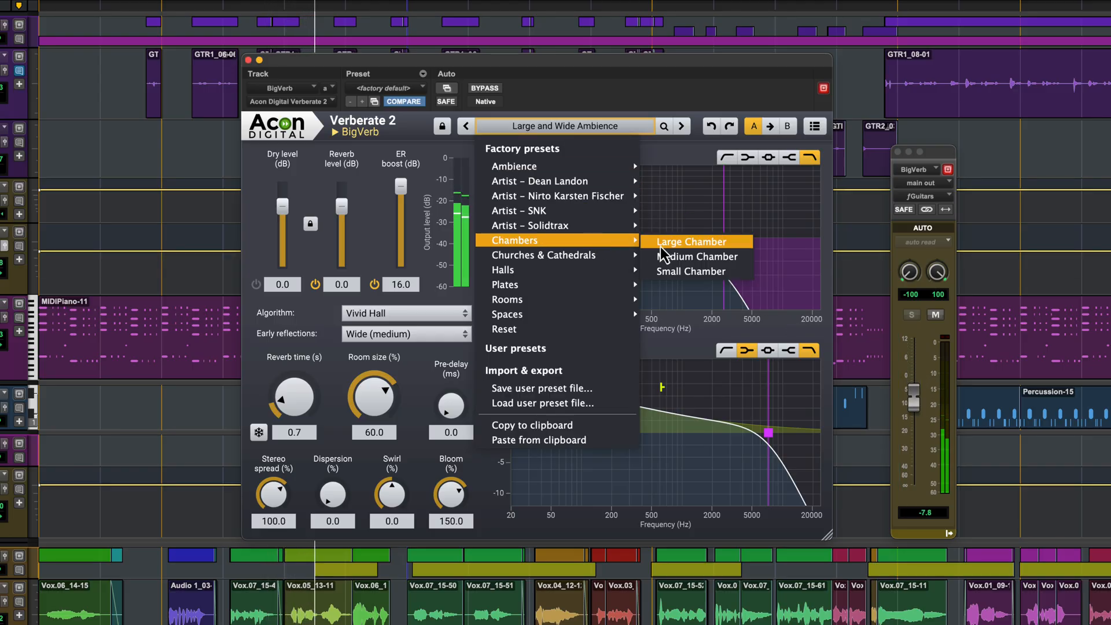
- Load the Large Chamber preset on BigVerb and rebalance its return level
left_click(690, 242)
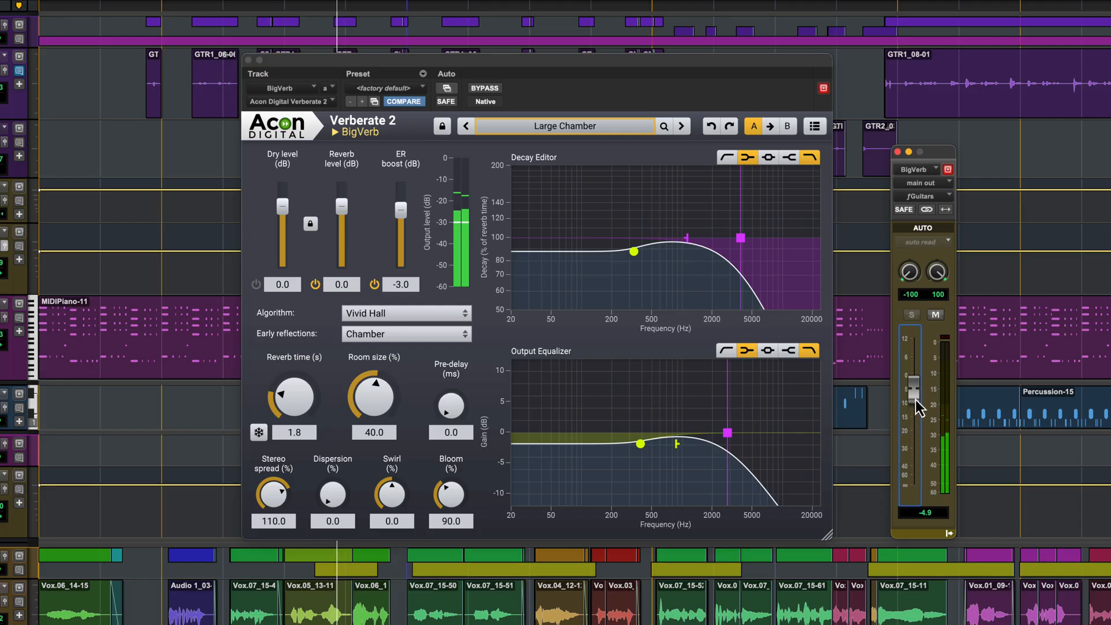
left_click_drag(915, 389, 915, 358)
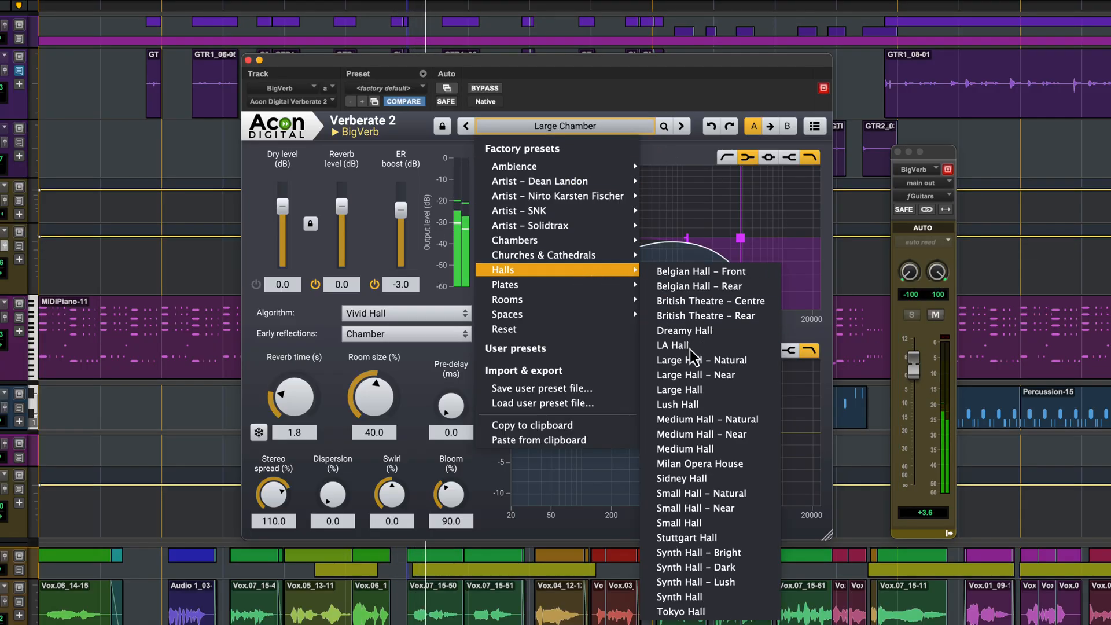
- Load Lush Hall on BigVerb, adjust the return level, and raise Bloom toward 157.4%
left_click(678, 405)
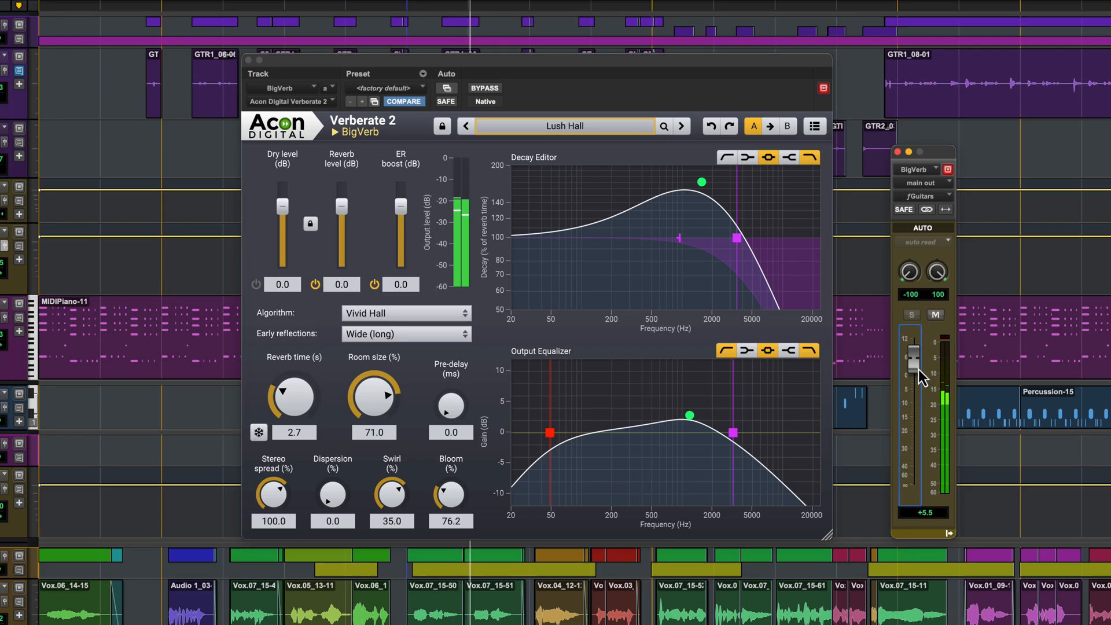
left_click_drag(905, 363, 906, 383)
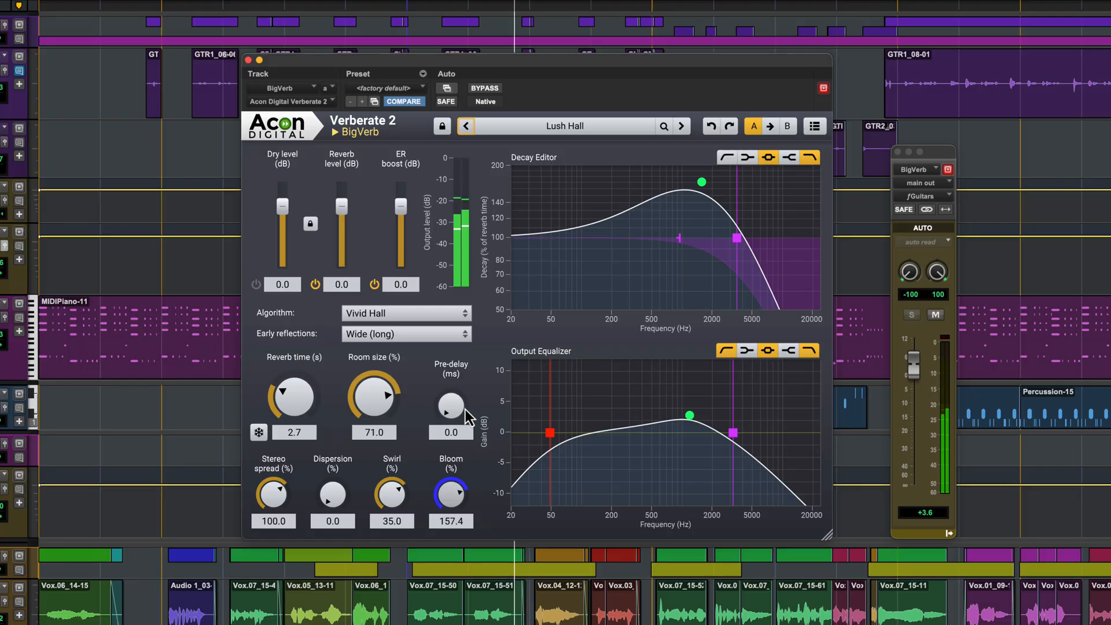
left_click_drag(392, 494, 397, 482)
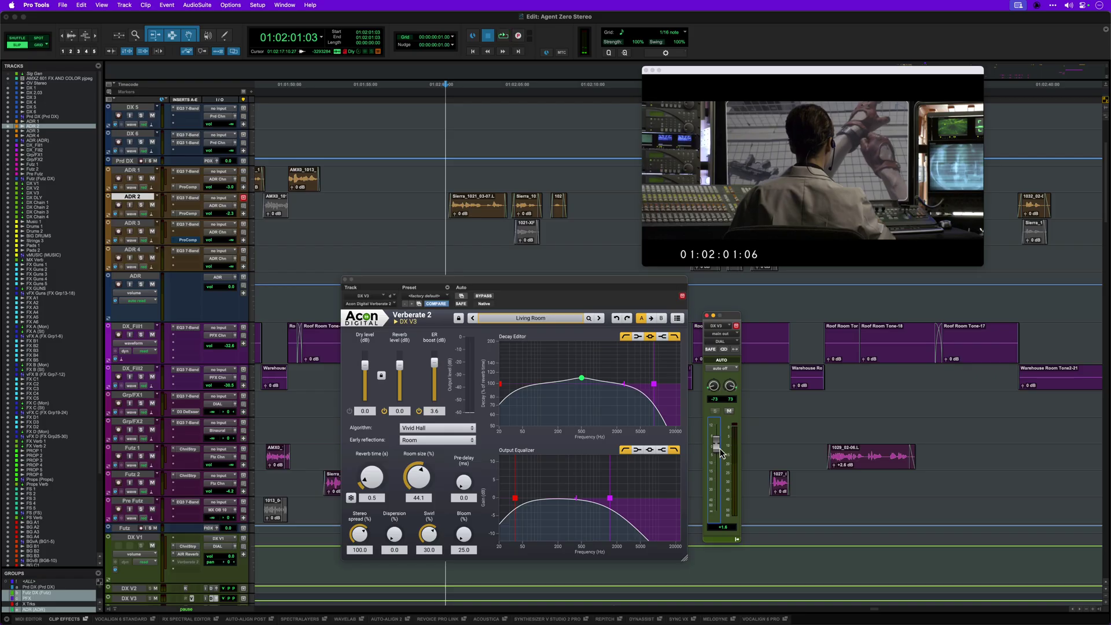
- Switch to the Agent Zero session and enlarge the DX V3 Living Room reverb's room size
left_click(501, 35)
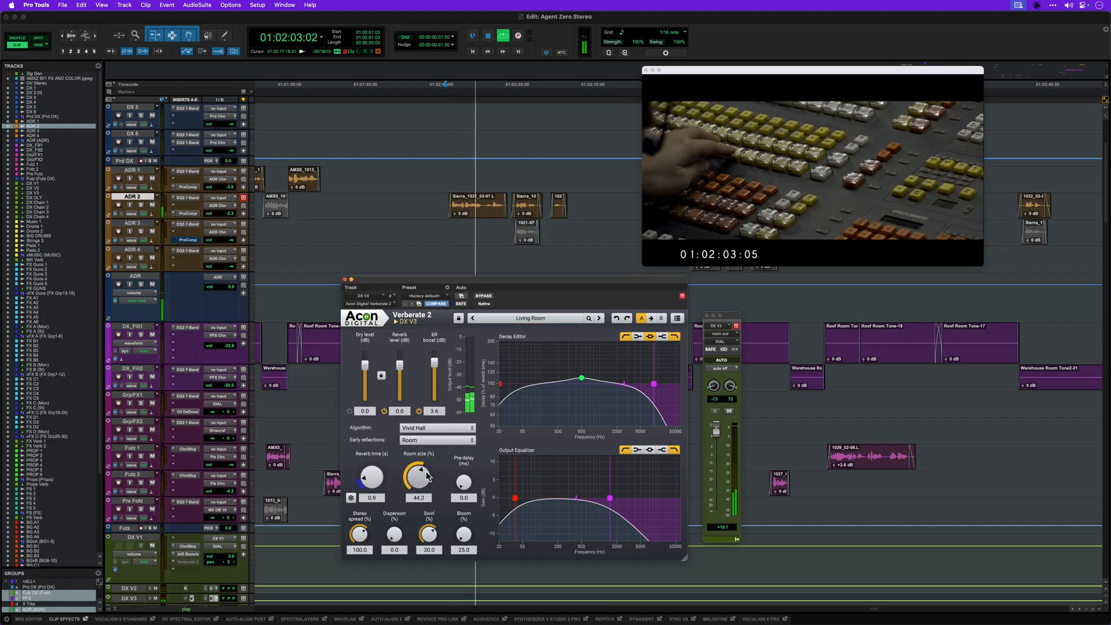
left_click_drag(418, 476, 417, 471)
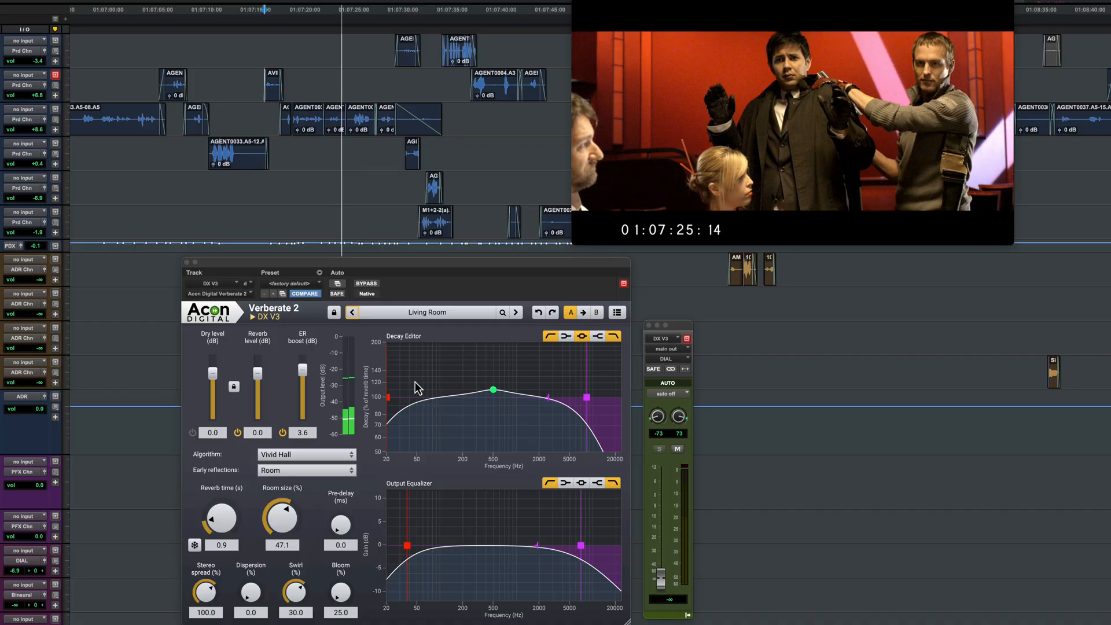
- Load Spaces > Empty Warehouse on the DX V3 reverb and push its return fader up
left_click(427, 312)
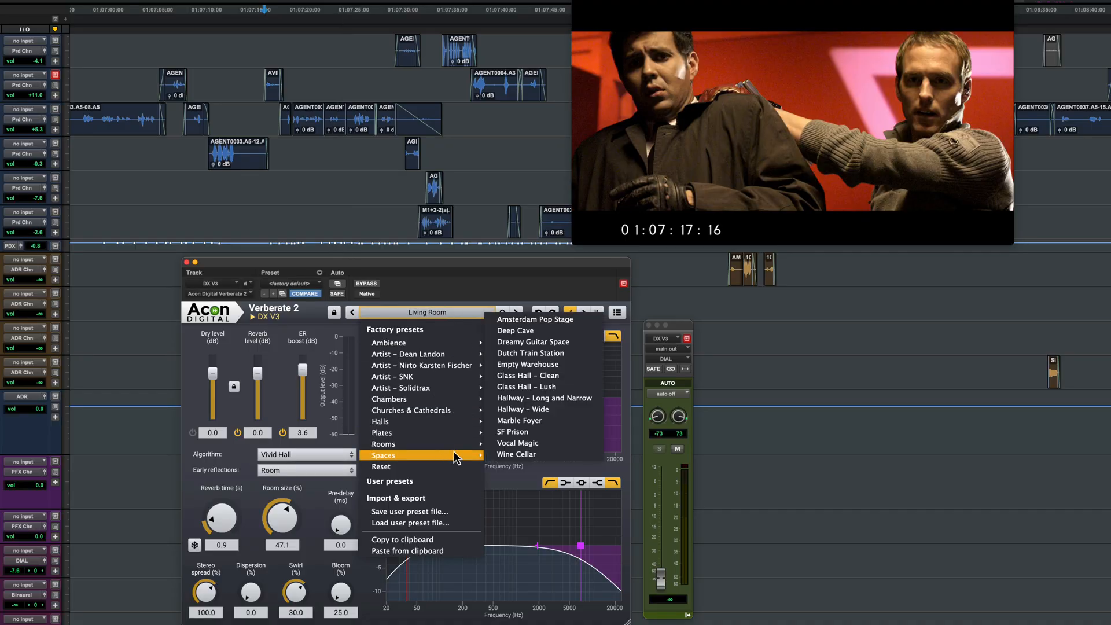
left_click(528, 364)
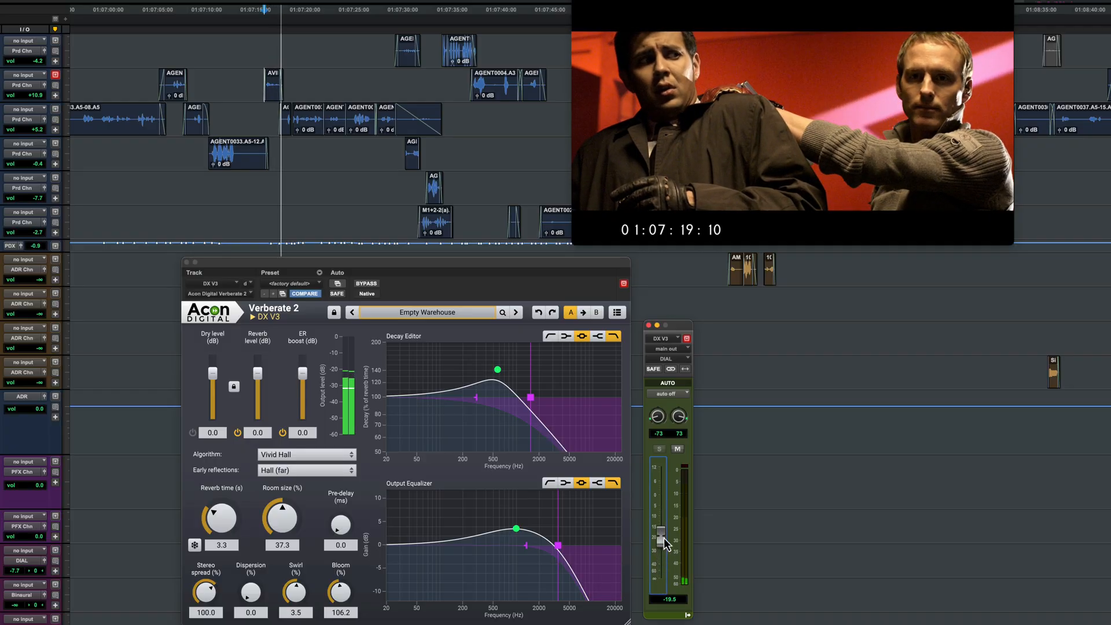
left_click_drag(663, 532, 663, 511)
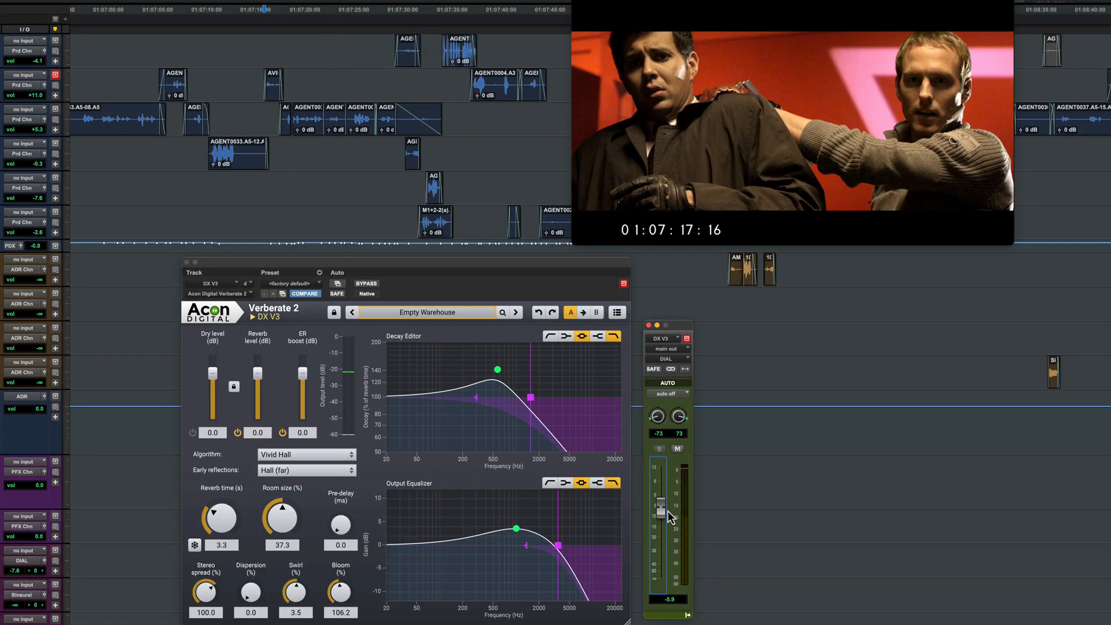
- Load Halls > British Theatre – Centre on DX V3 and ride its return fader
left_click(422, 312)
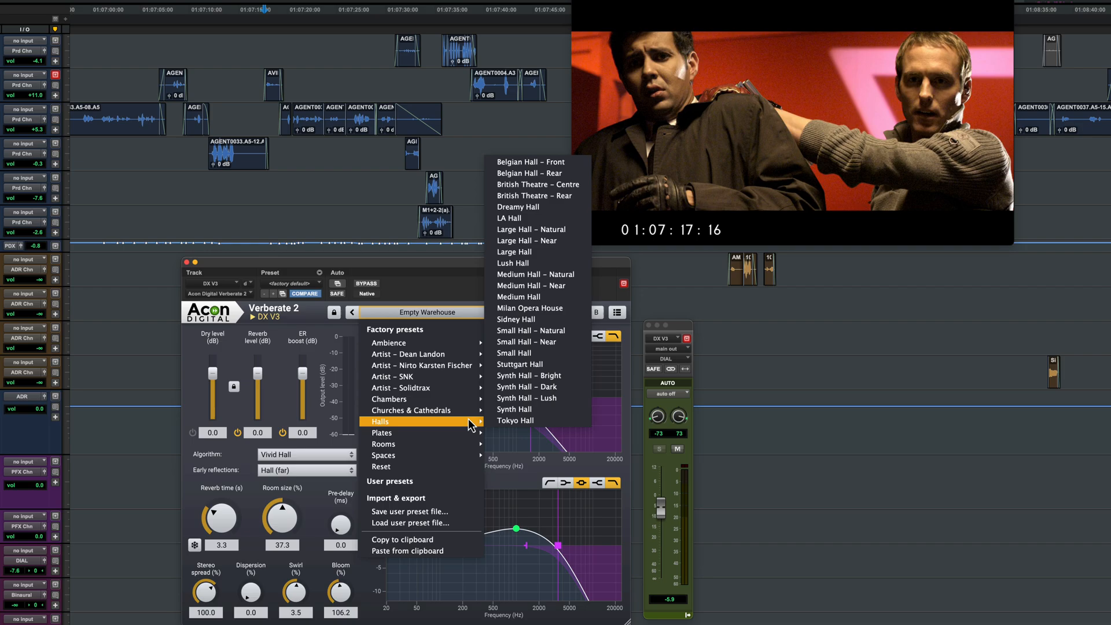
left_click(537, 184)
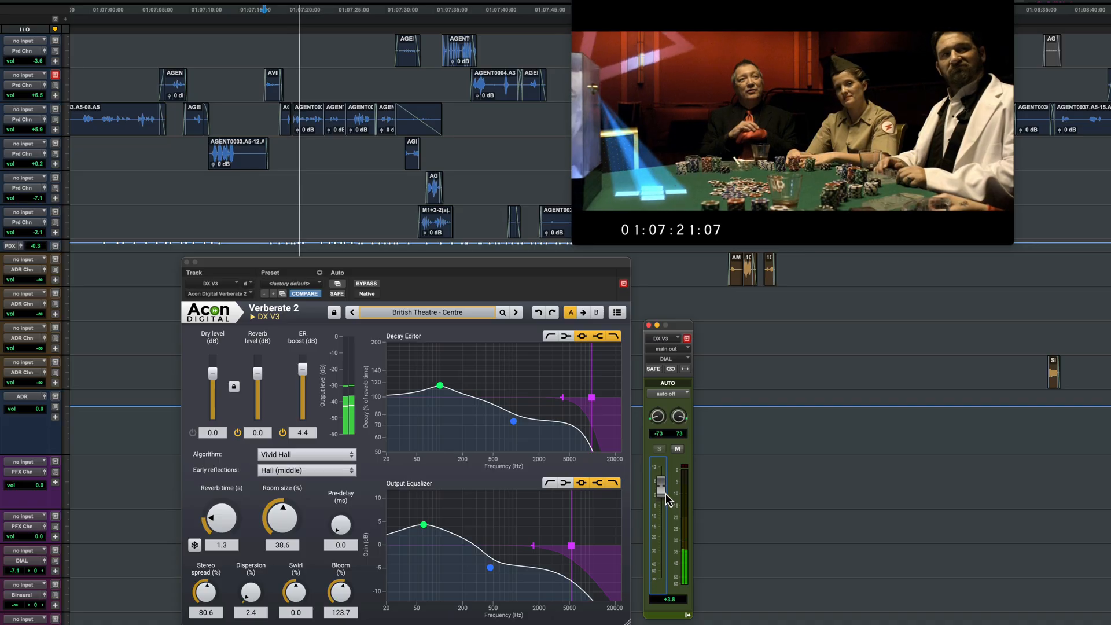
left_click_drag(663, 492, 663, 507)
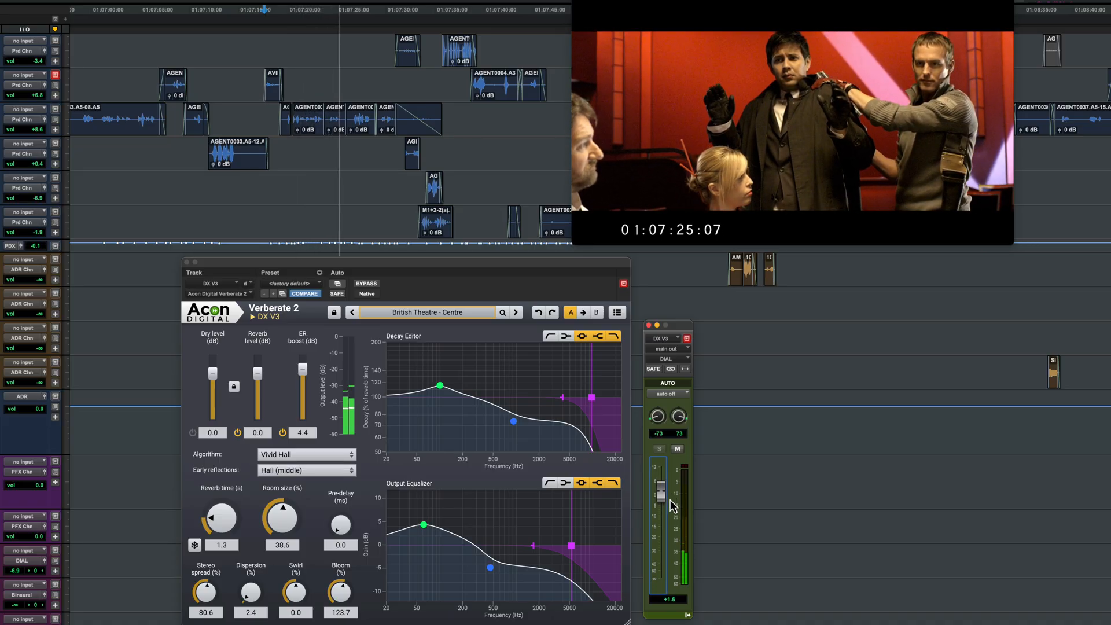
left_click_drag(661, 489, 662, 512)
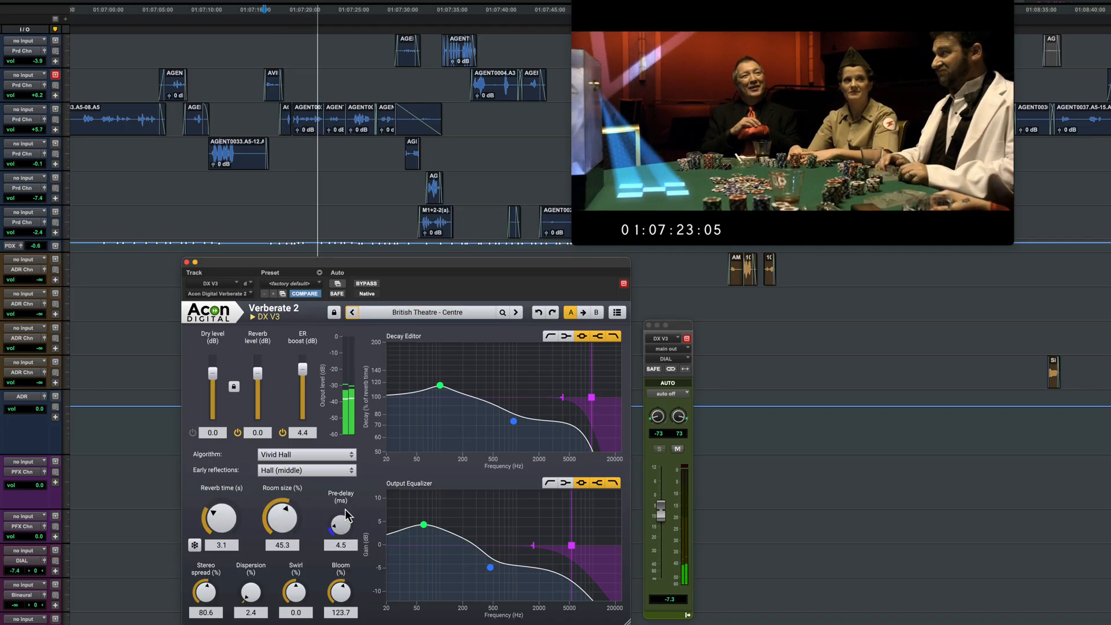
- Raise pre-delay to 21.9 ms and Bloom, then fine-tune the dialogue return level
left_click_drag(340, 521, 339, 510)
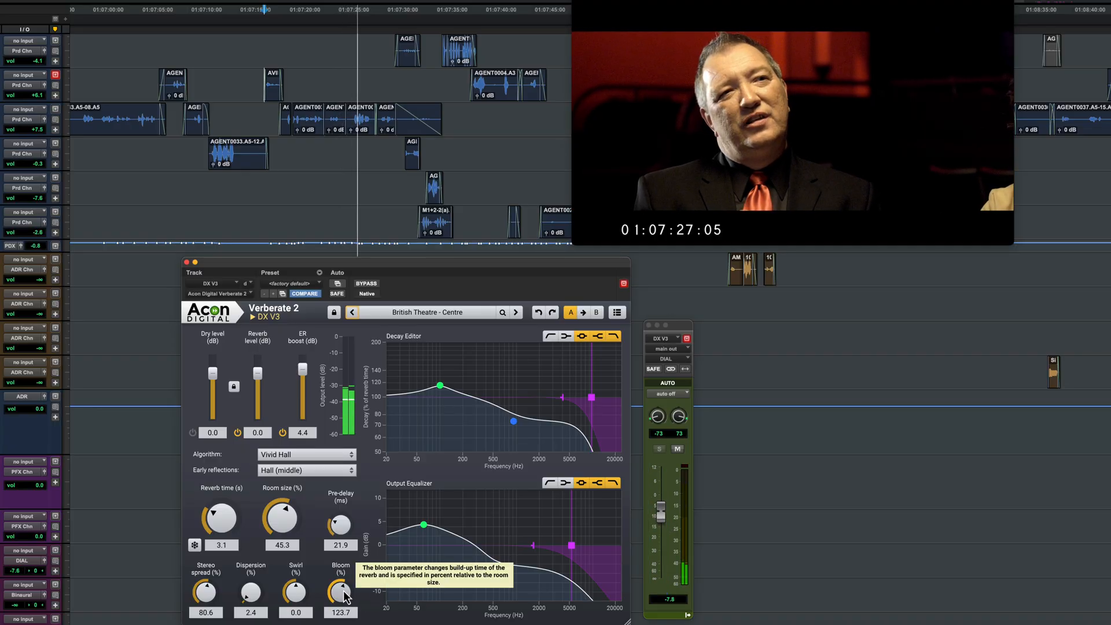
left_click_drag(340, 590, 354, 574)
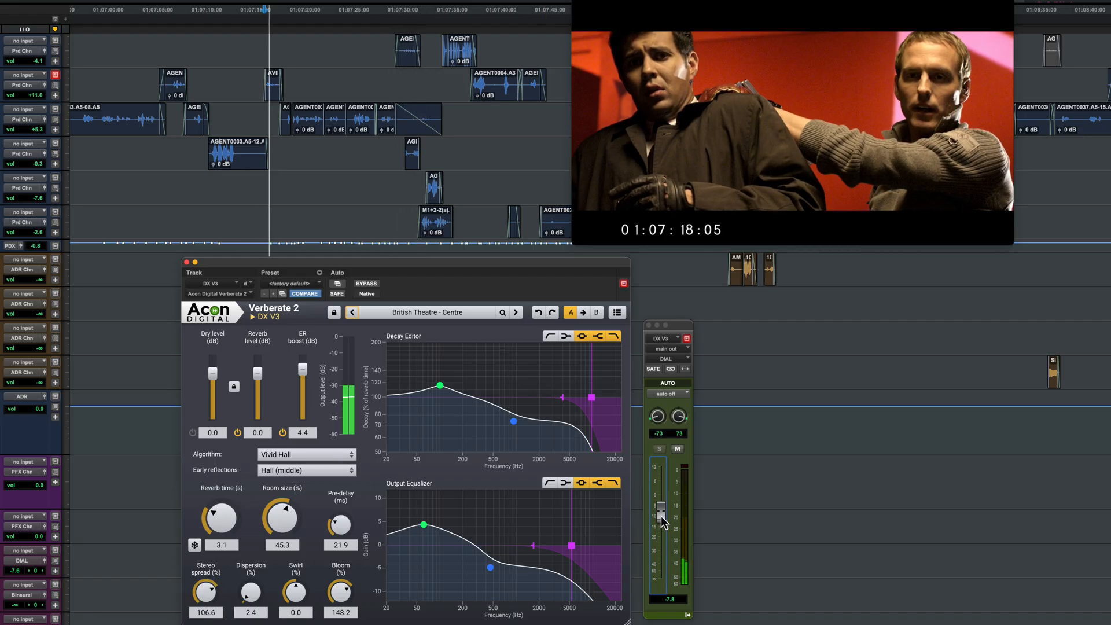
left_click_drag(663, 515, 665, 495)
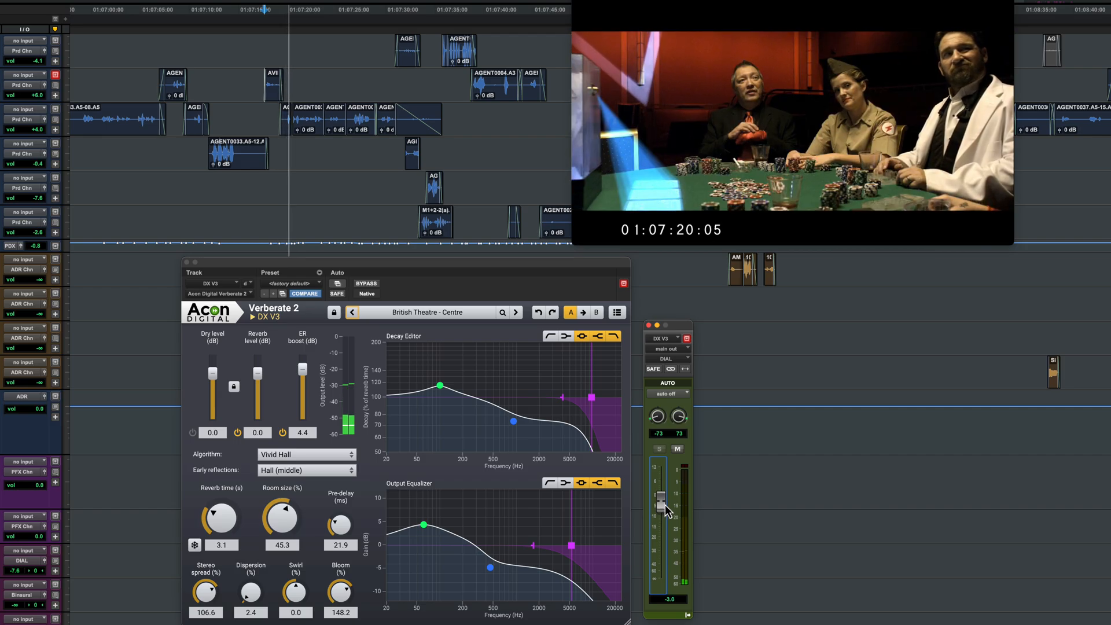
left_click_drag(664, 496, 665, 531)
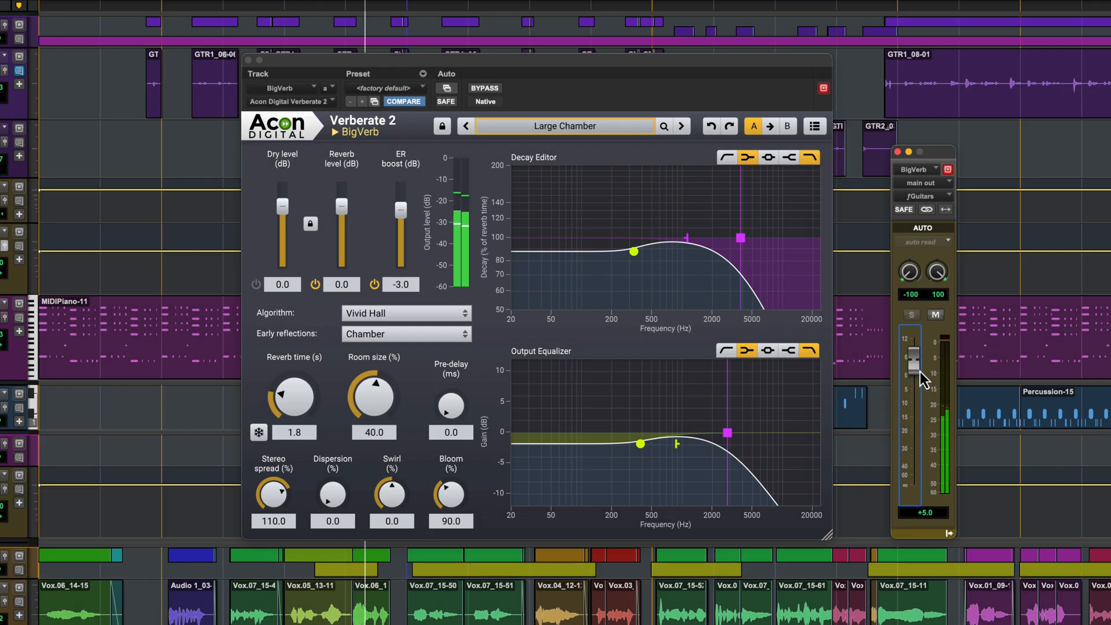
- Set the Large Chamber BigVerb return fader to about +3.6 dB
left_click_drag(913, 354, 914, 365)
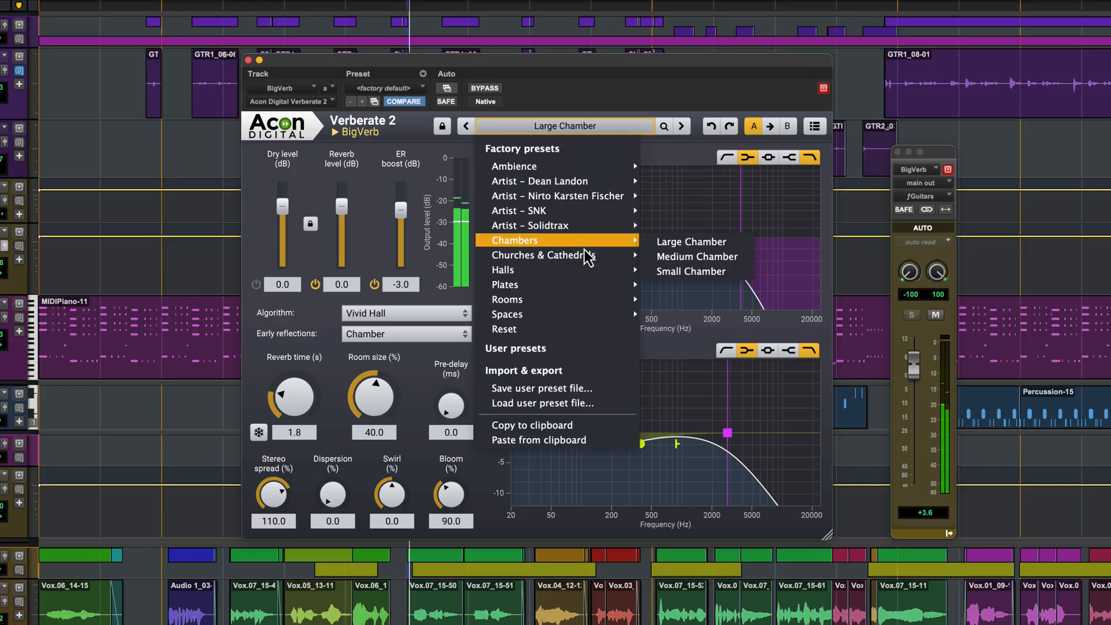
mouse_move(503, 270)
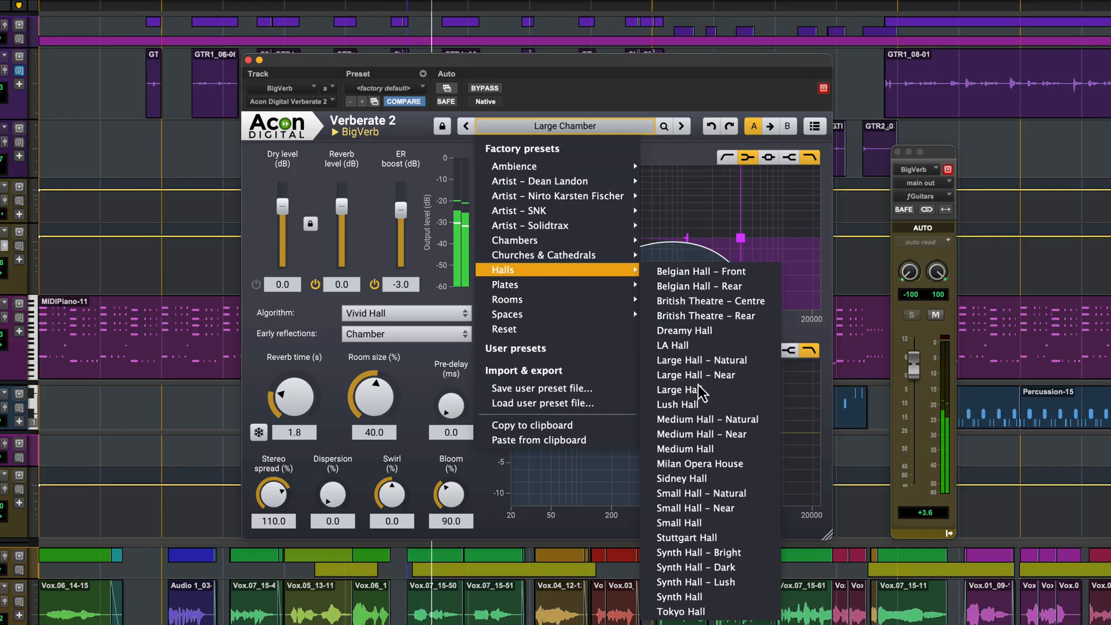